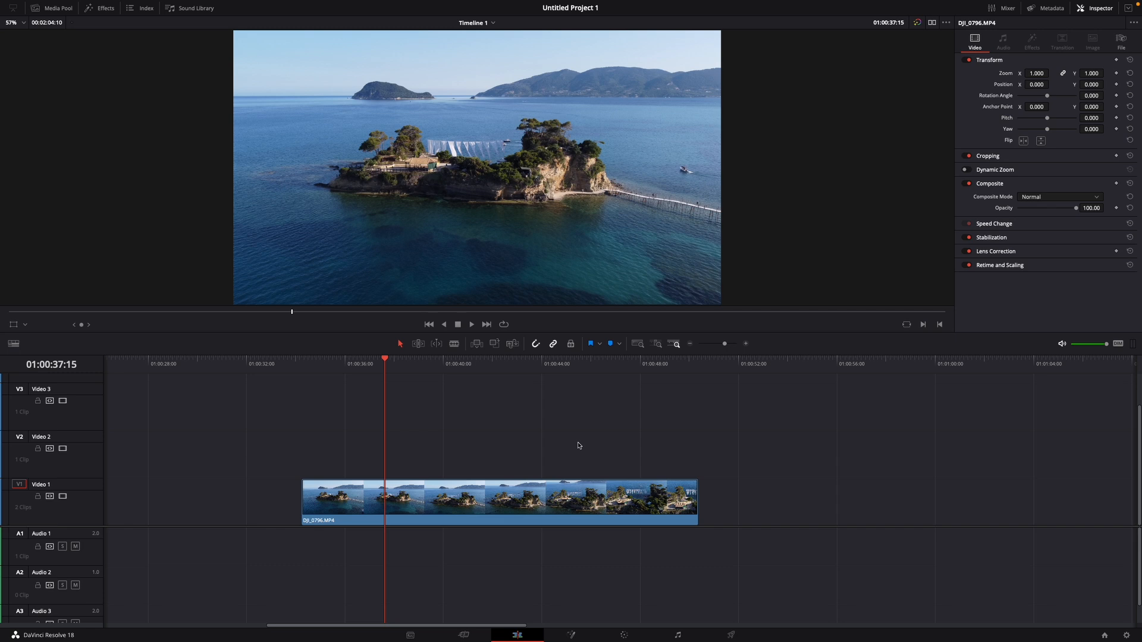
Step: Select the DJI_0796.MP4 drone clip of the island on the Video 1 track
left_click(533, 514)
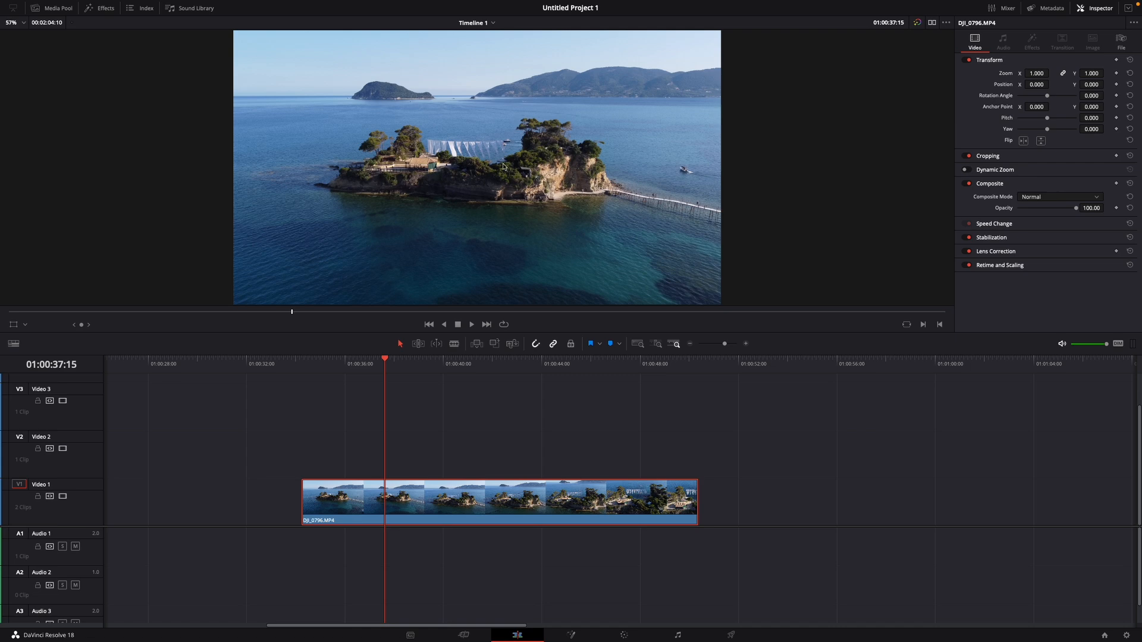
mouse_move(594, 388)
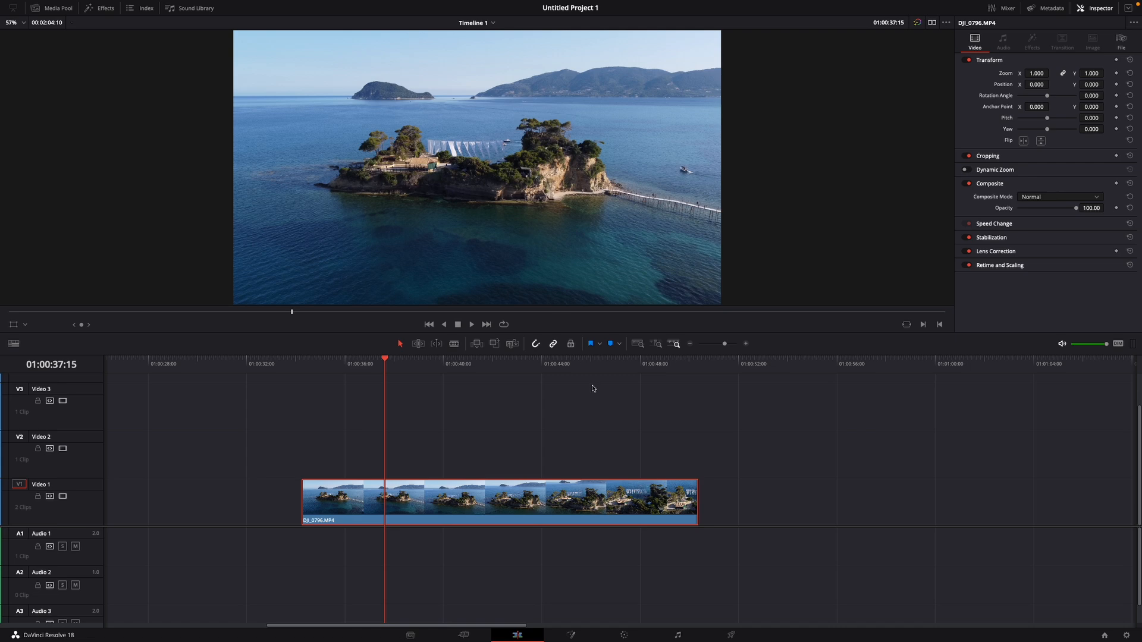
Step: Bring the clip into Fusion and add a Text+ node merged over the footage, with Text1 selected
left_click(571, 635)
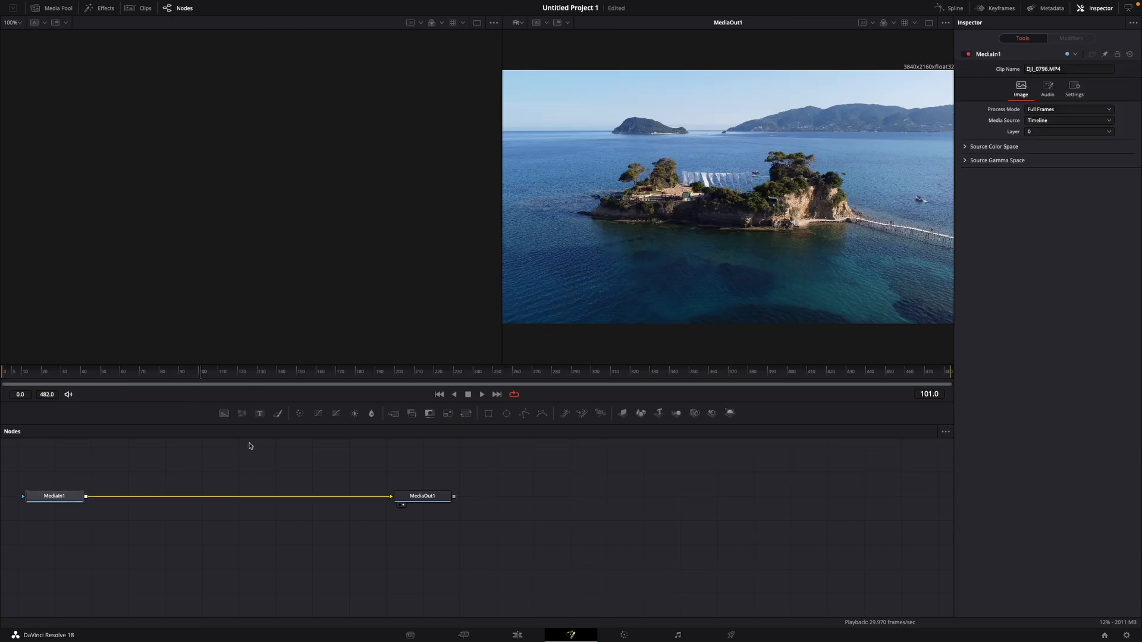
left_click(260, 414)
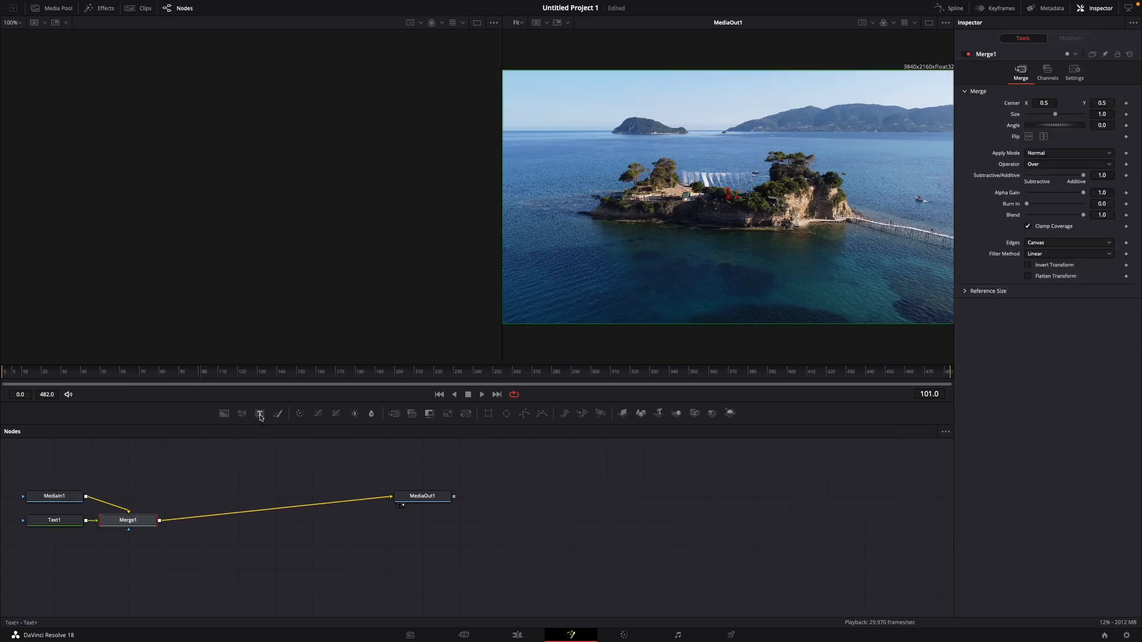
left_click(54, 521)
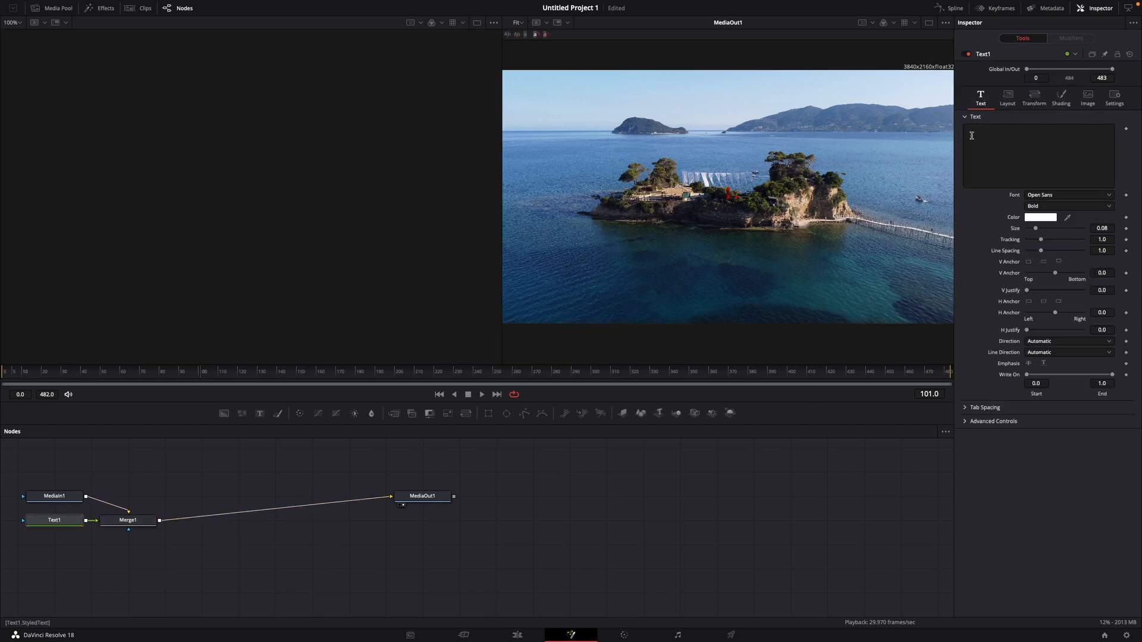
Step: Enter the word ISLAND as the Text1 content
left_click(1043, 153)
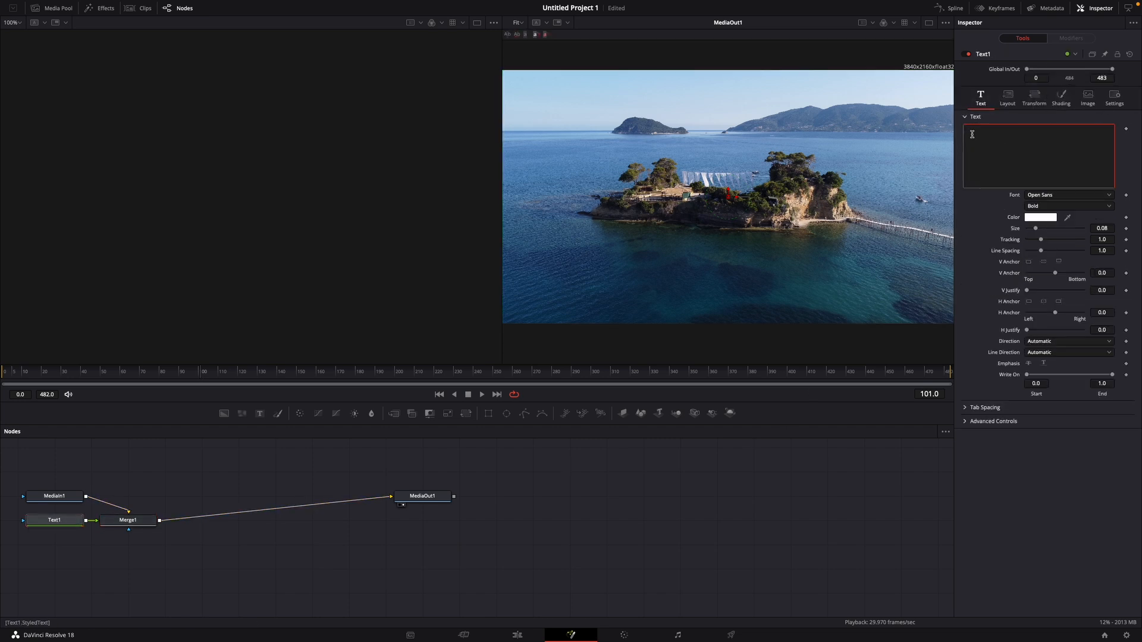
type("ISLAND")
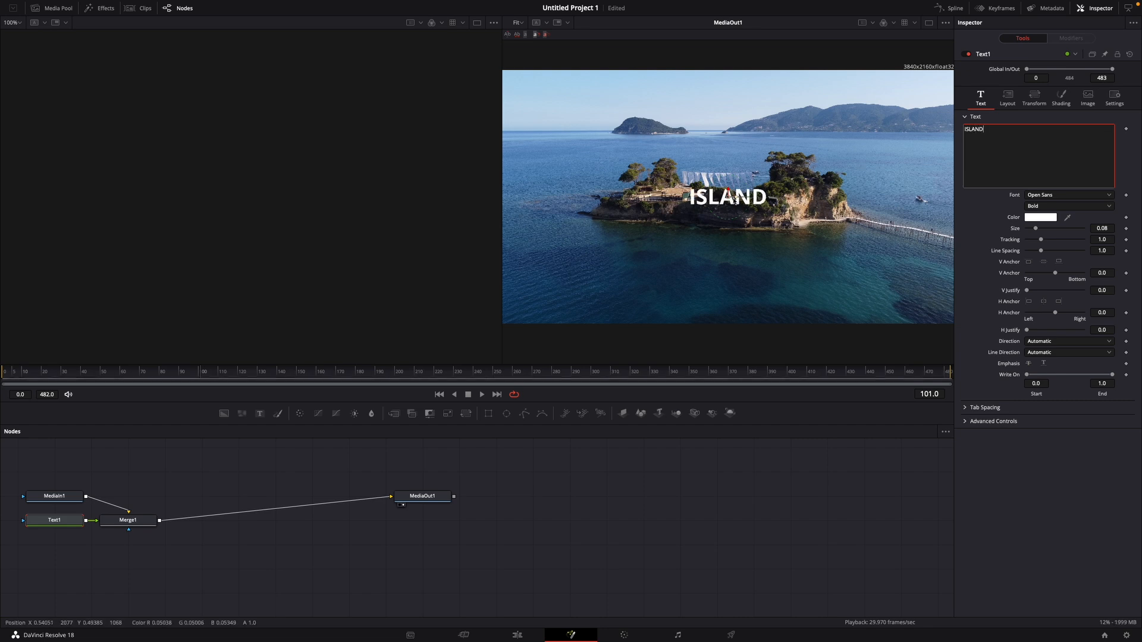
left_click(1068, 195)
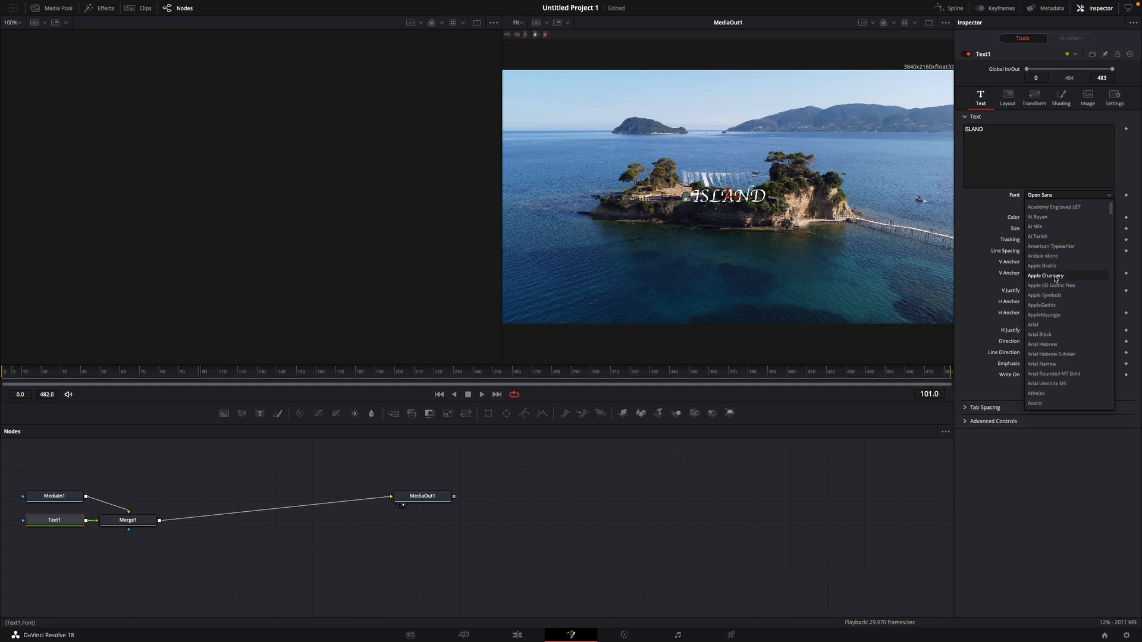
Step: Set ISLAND in Apple Chancery and raise its size to about 0.374
left_click(1046, 276)
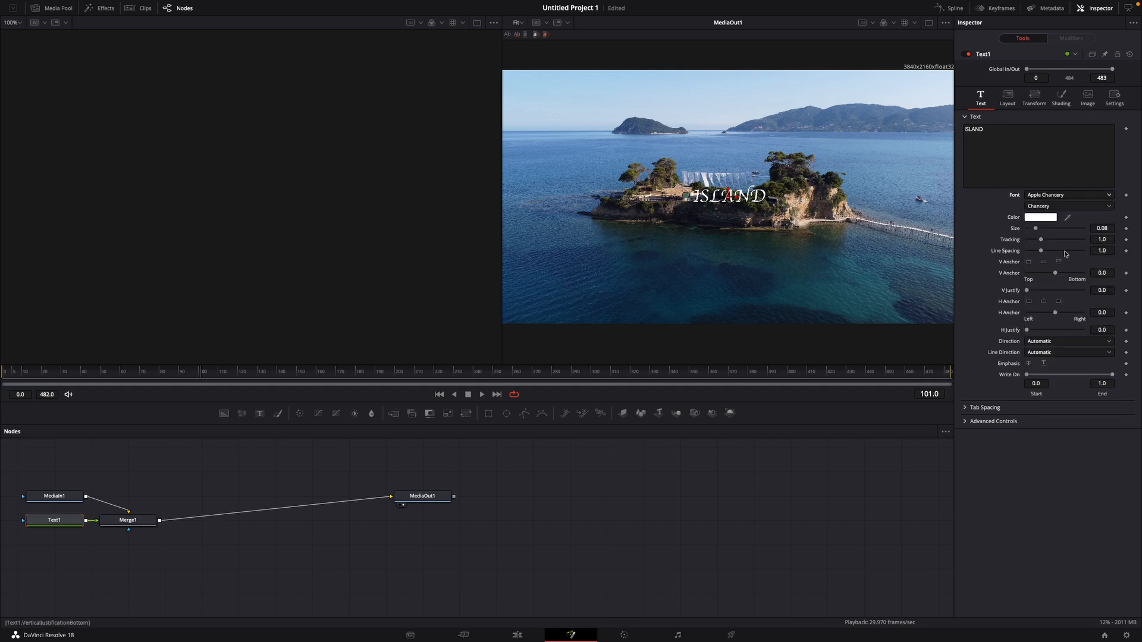
left_click_drag(1042, 228, 1067, 228)
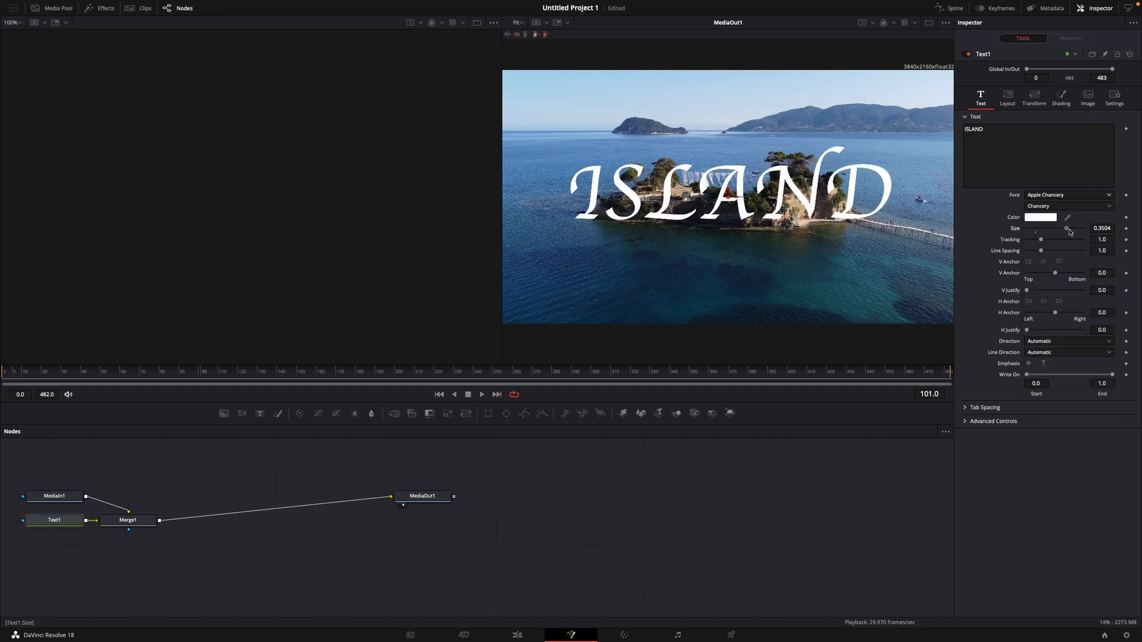
left_click_drag(1068, 228, 1070, 229)
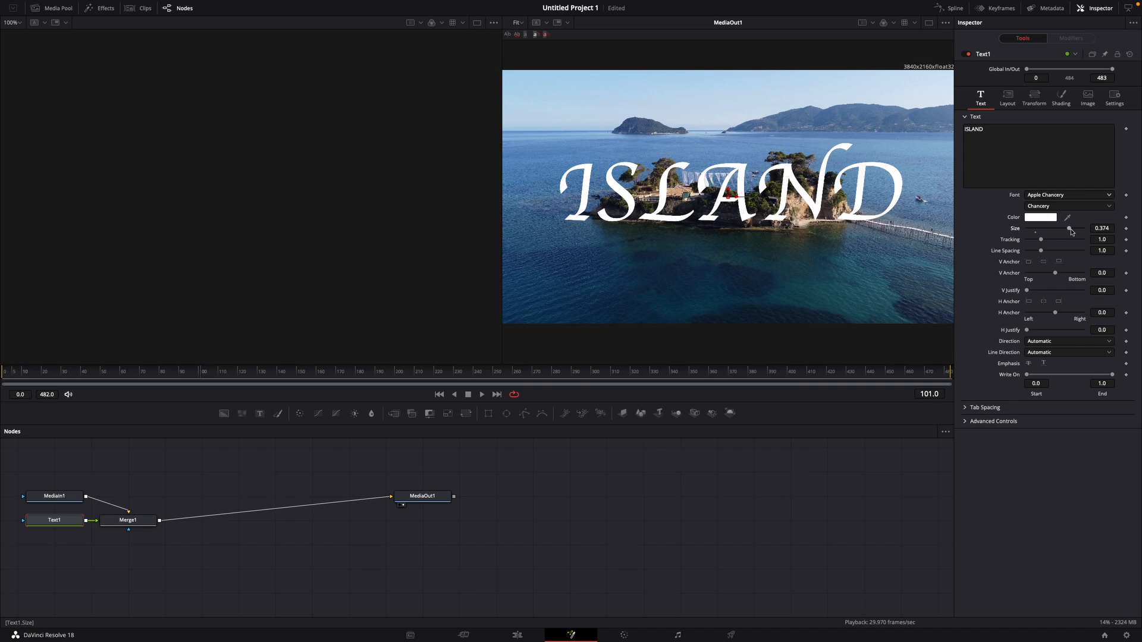
mouse_move(133, 545)
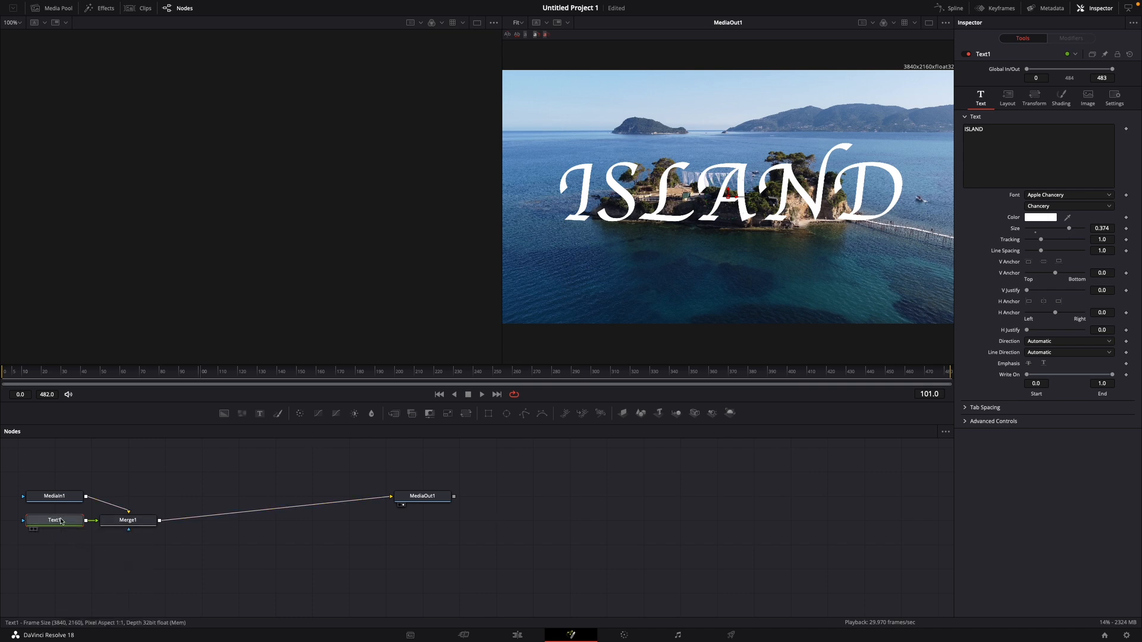
Step: Show the Effects Library filtered by the search term "mask"
left_click(107, 7)
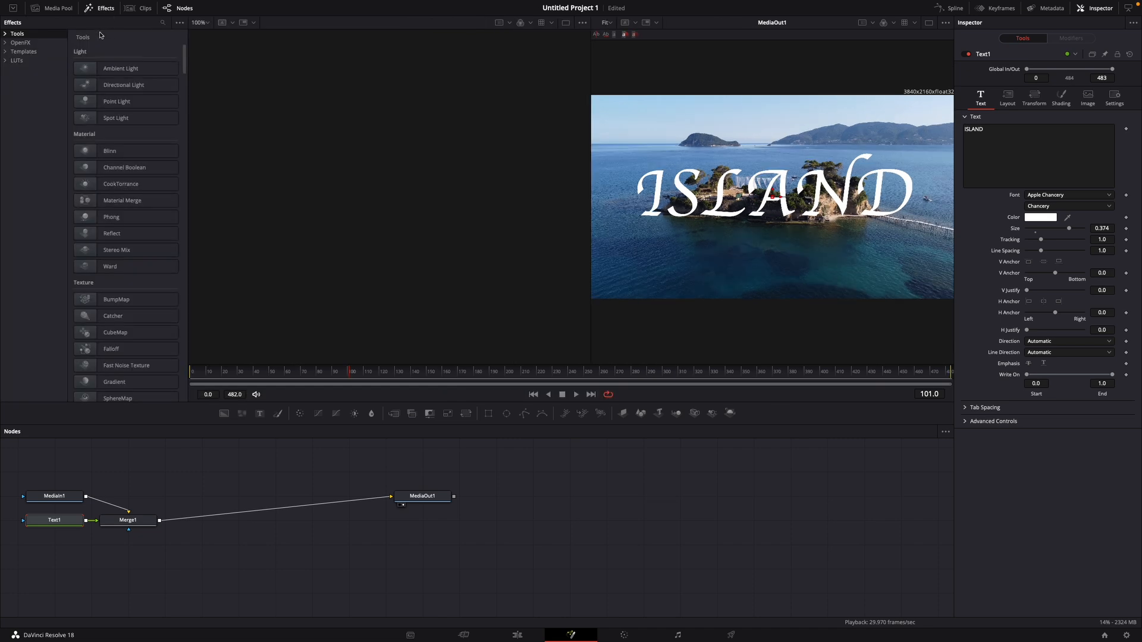
type("m")
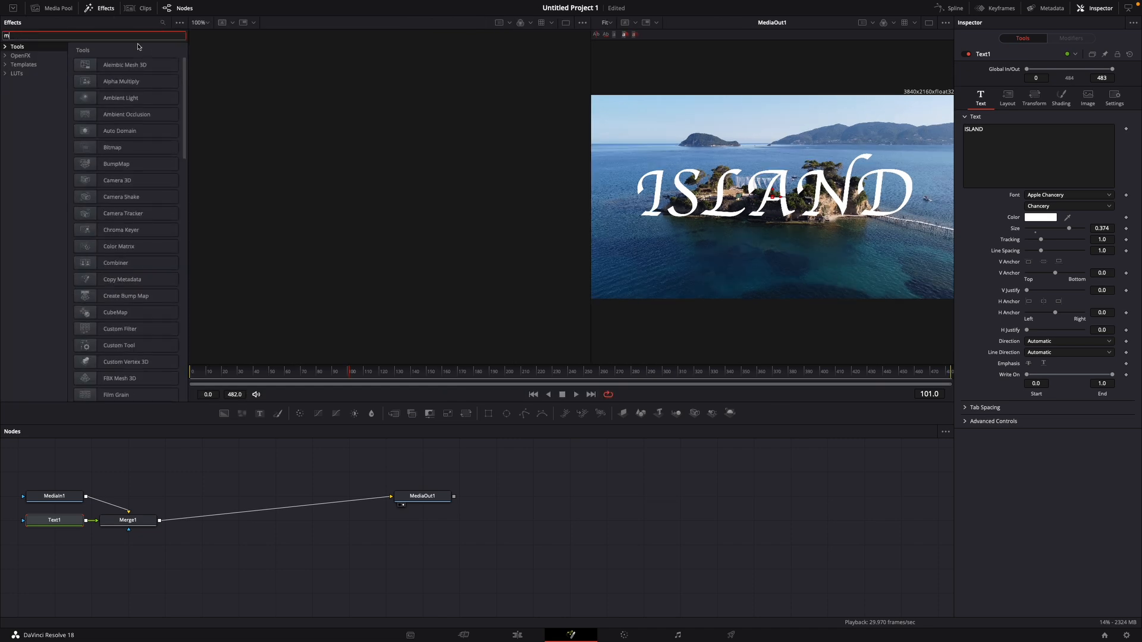
type("ask")
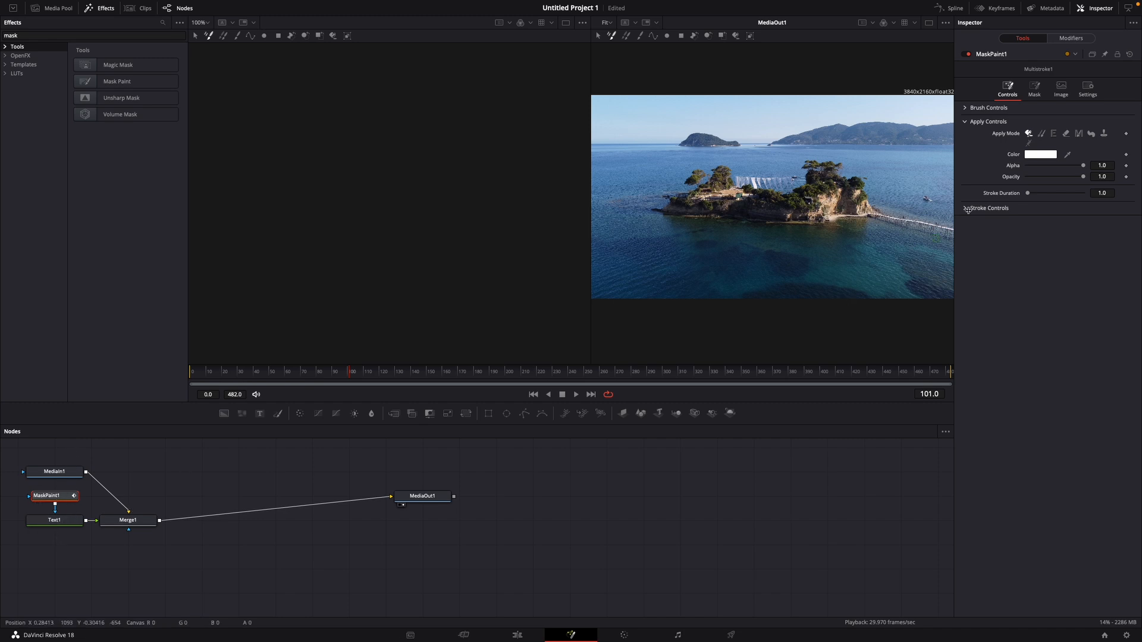
mouse_move(236, 37)
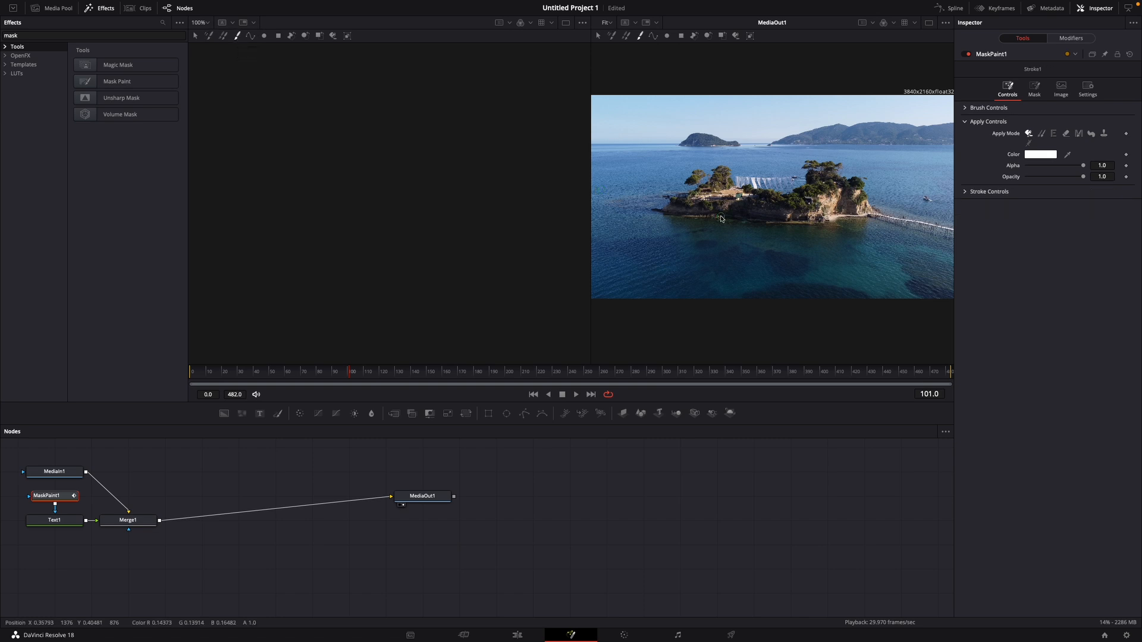
Step: Invert the MaskPaint1 mask so ISLAND becomes visible again
left_click(1034, 88)
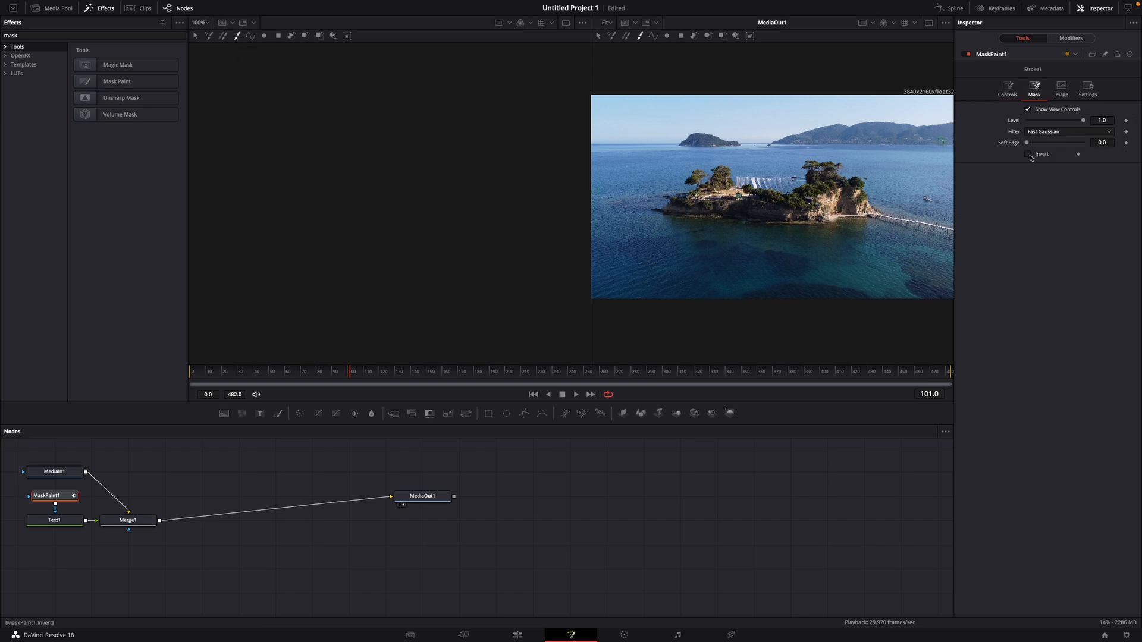
left_click(1028, 154)
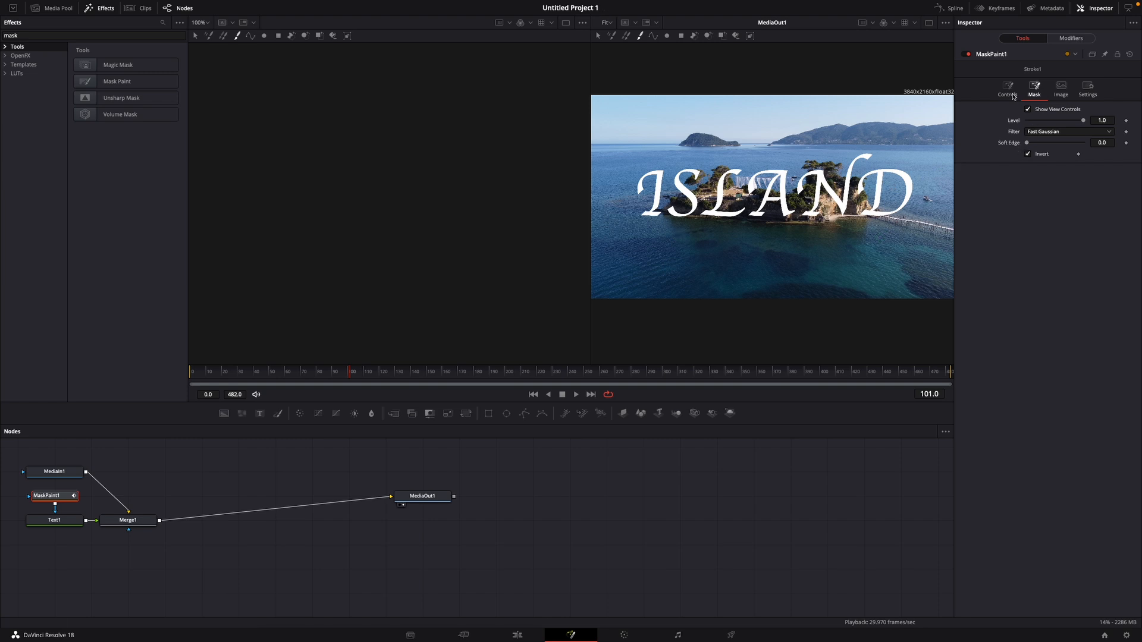
Step: Set the MaskPaint1 brush size to about 0.05 in the brush controls
left_click(1008, 87)
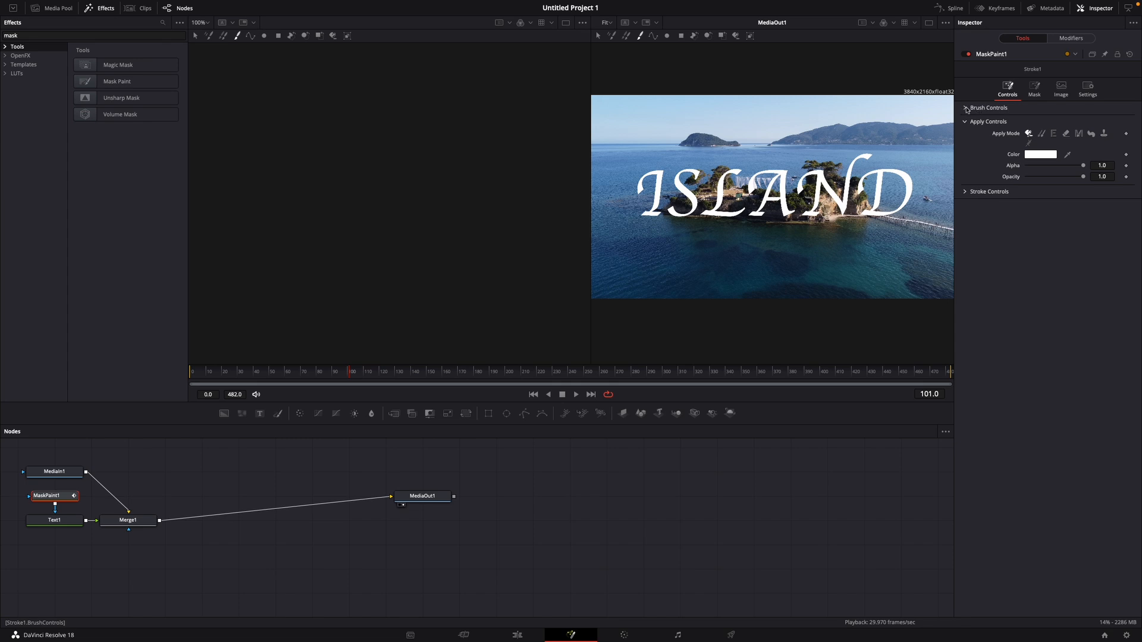
left_click(966, 107)
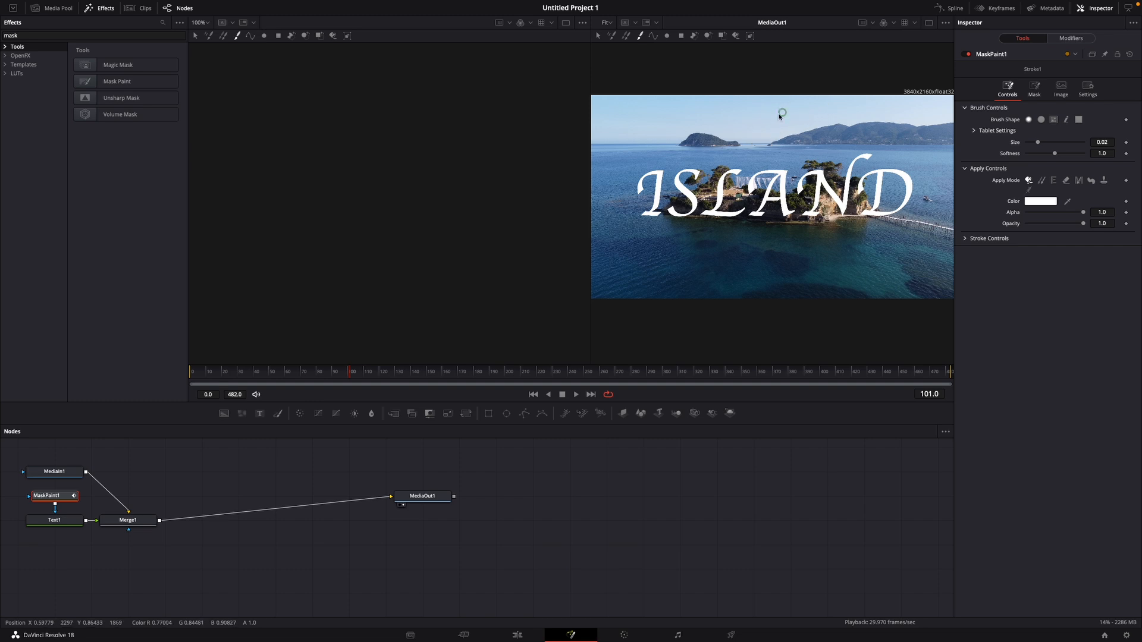
mouse_move(764, 121)
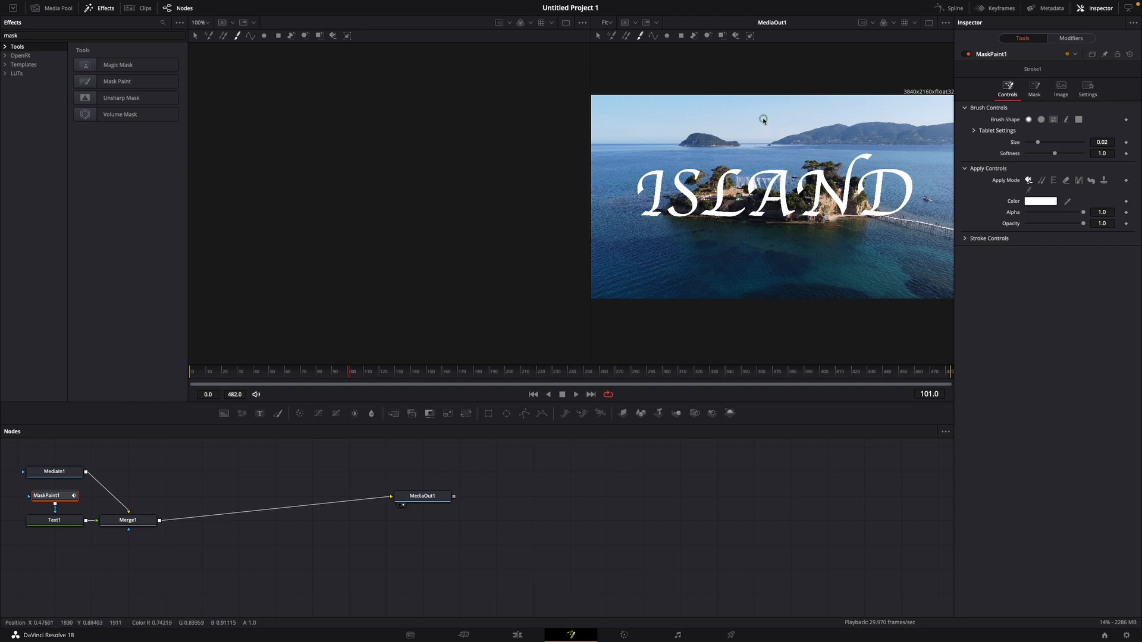
mouse_move(760, 126)
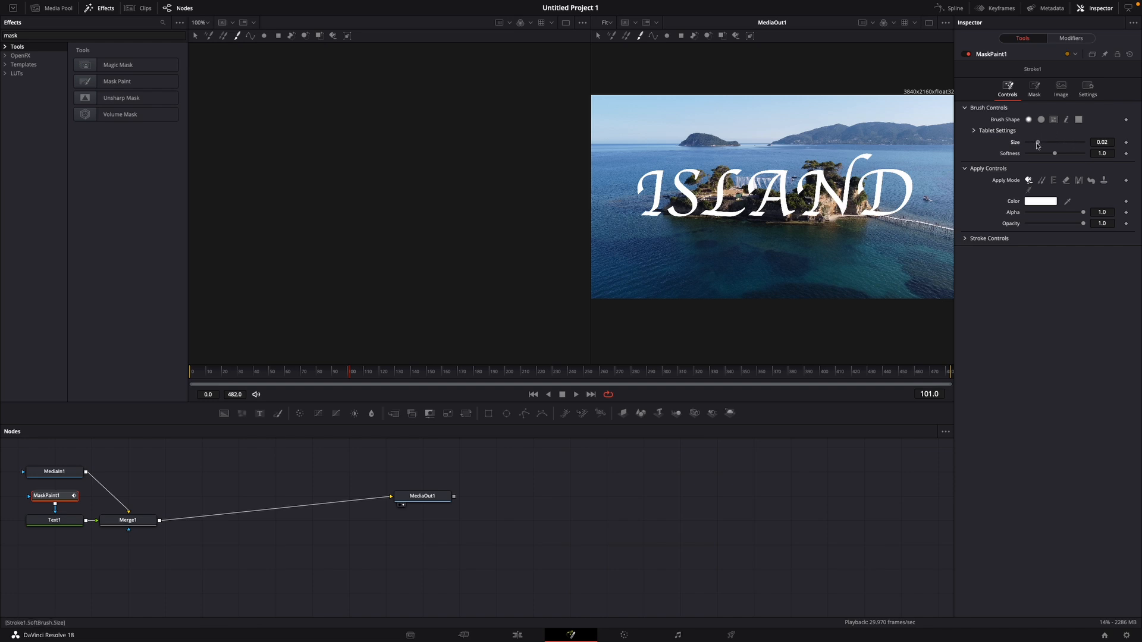
left_click_drag(1037, 144, 1059, 142)
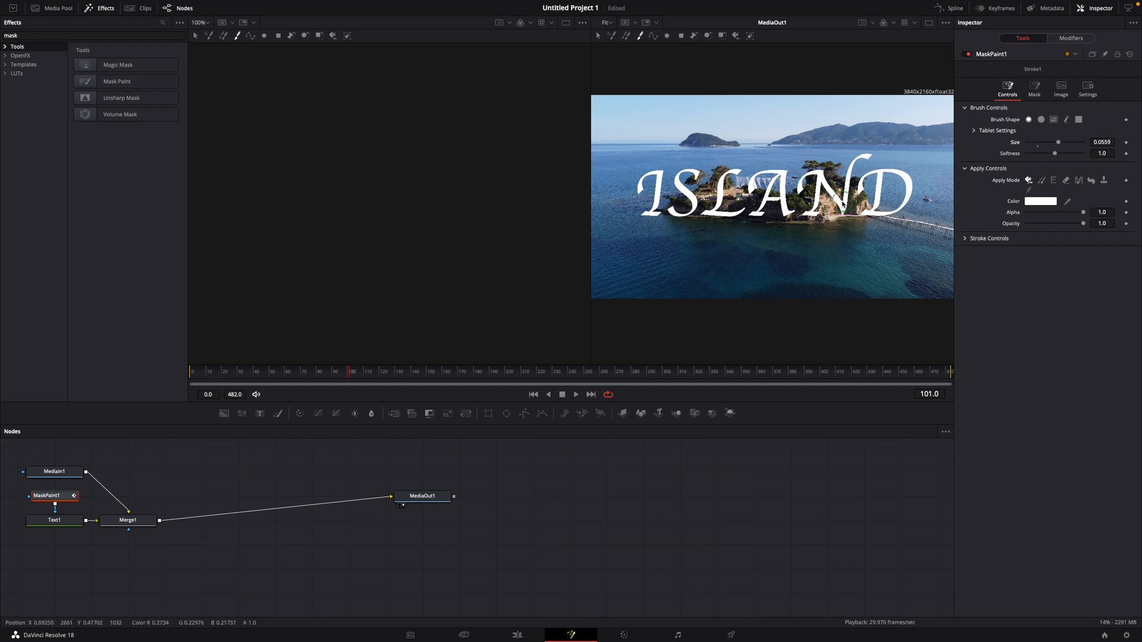
left_click_drag(1059, 142, 1054, 141)
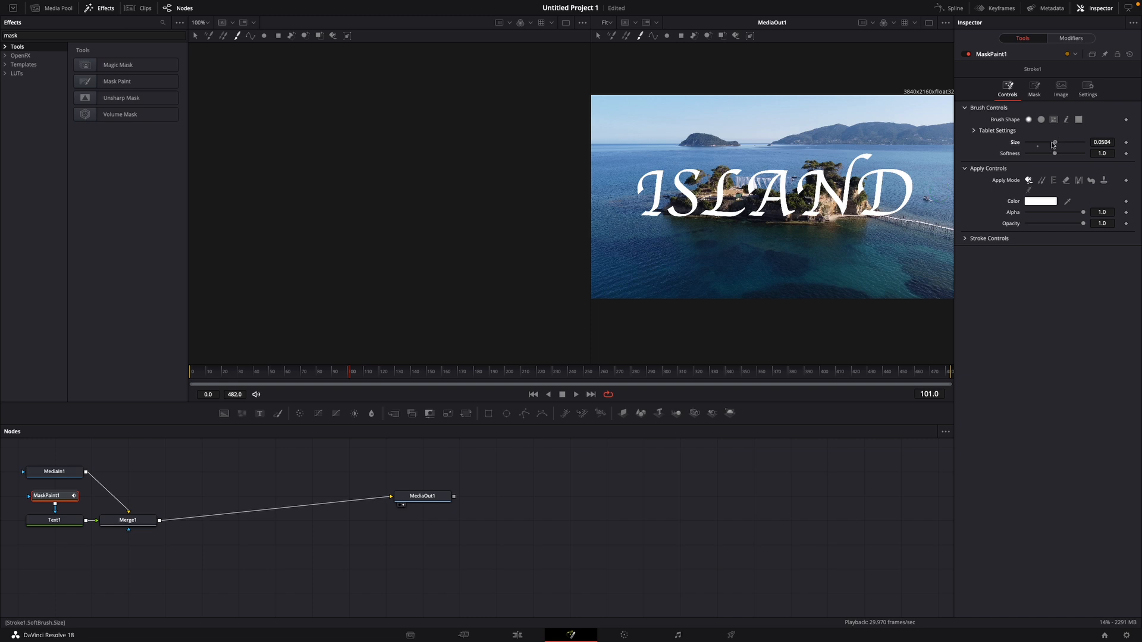
Step: Reduce brush softness to about 0.001 and paint a stroke over the ISLAND lettering
left_click_drag(1052, 141, 1053, 153)
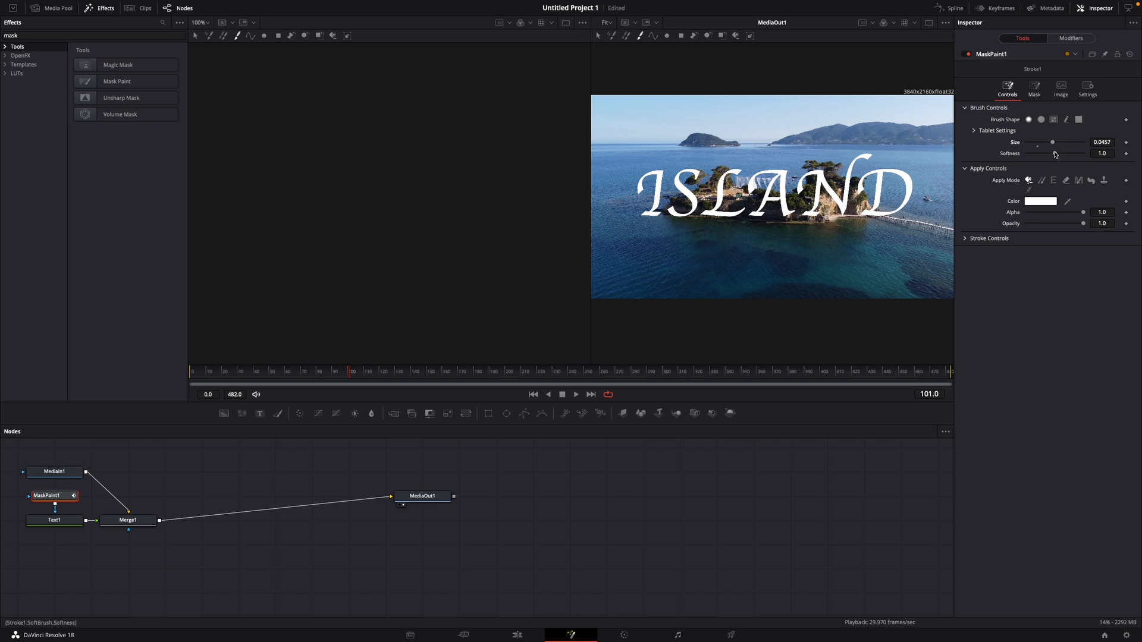
left_click_drag(1081, 154, 1026, 154)
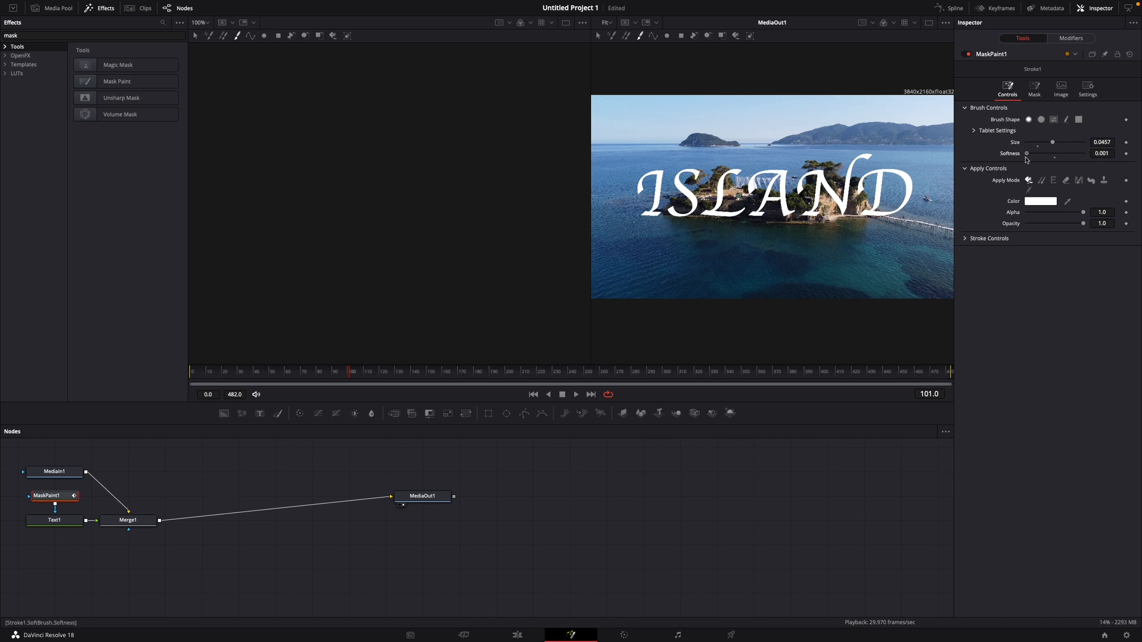
left_click_drag(1028, 153, 1050, 154)
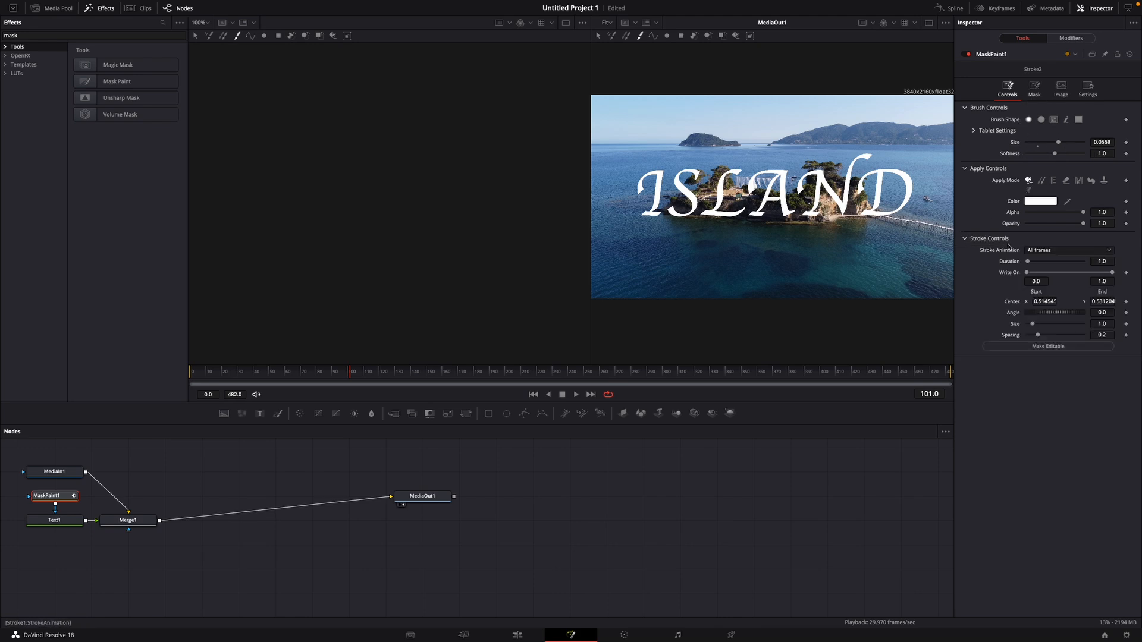
Step: Set the stroke's Stroke Animation mode to Write On
left_click(1068, 250)
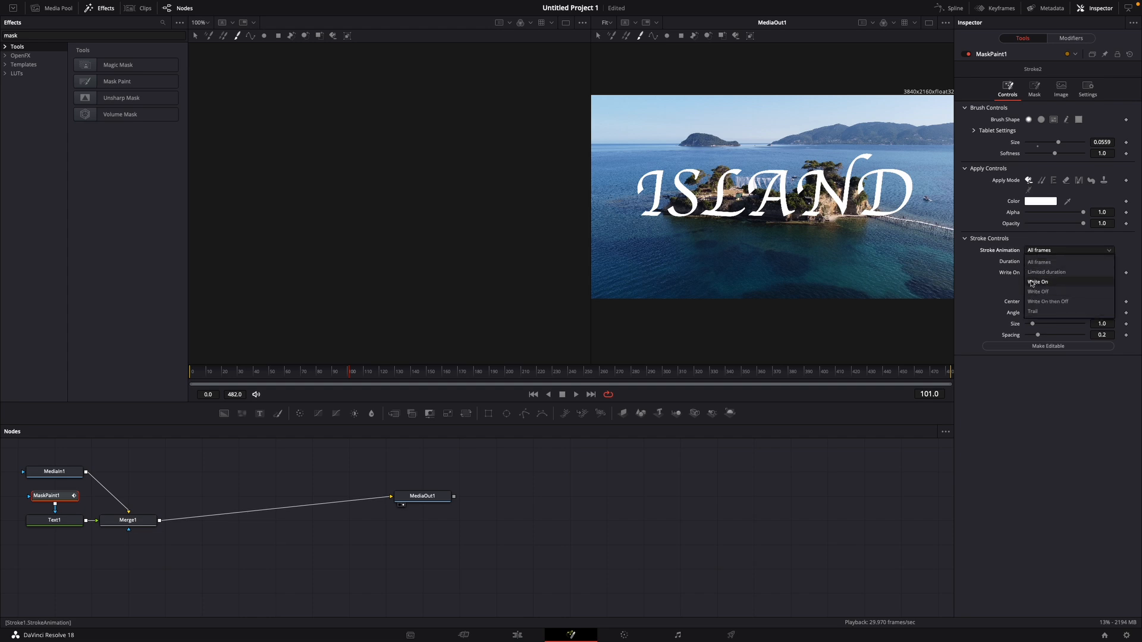
left_click(1038, 281)
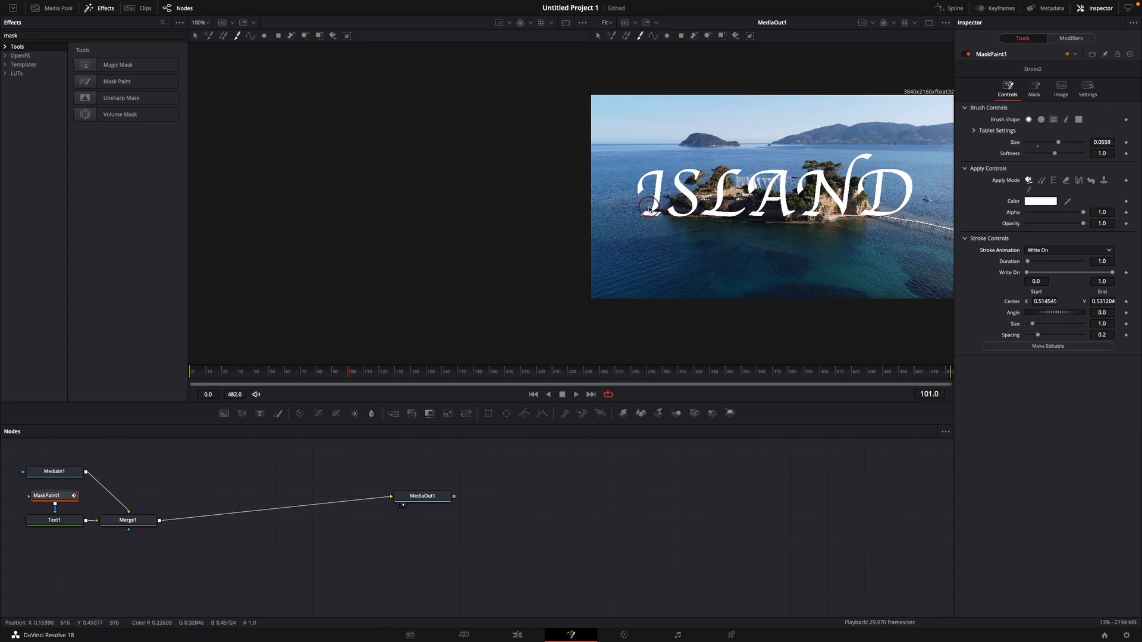
mouse_move(752, 250)
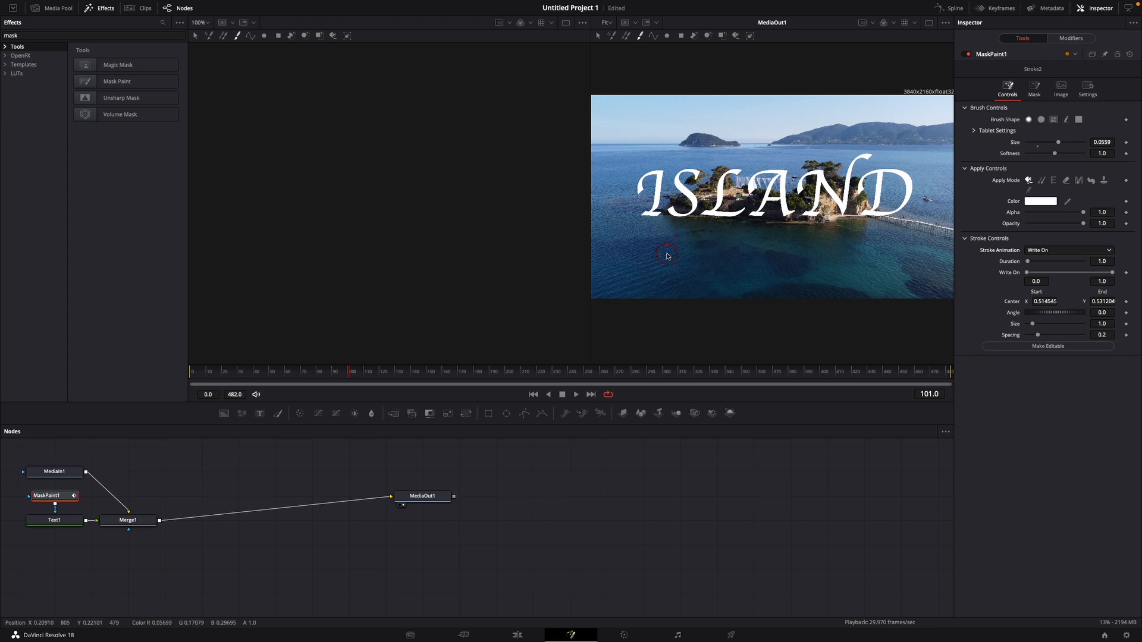
mouse_move(635, 257)
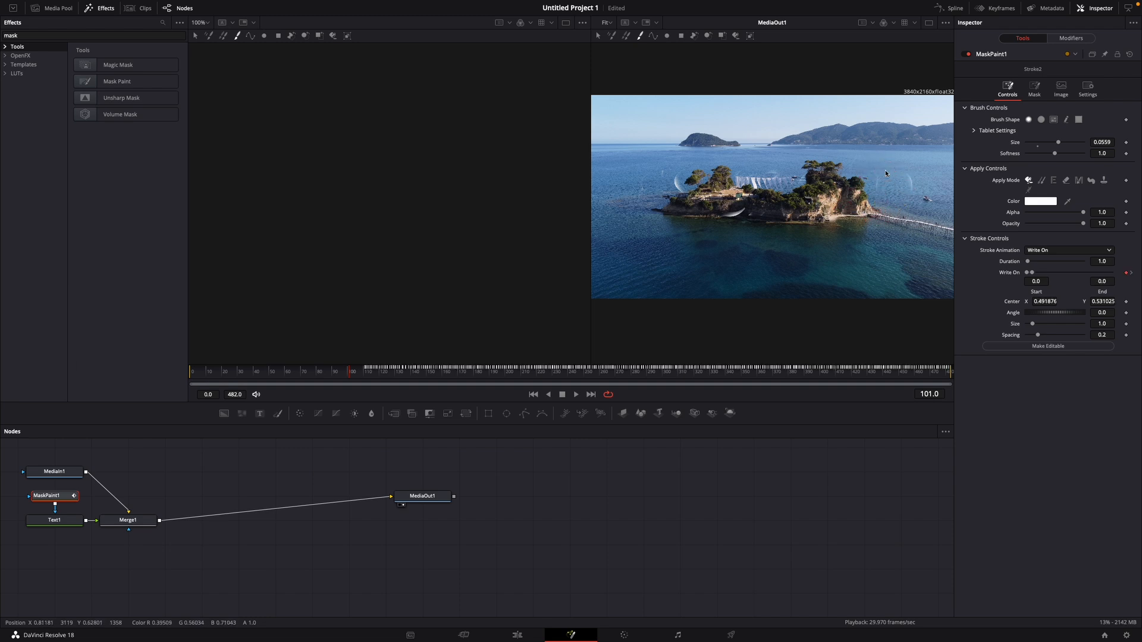
Step: Scrub to frame 153 so the Write On End can be keyframed back to 1.0
left_click_drag(1031, 272, 1112, 271)
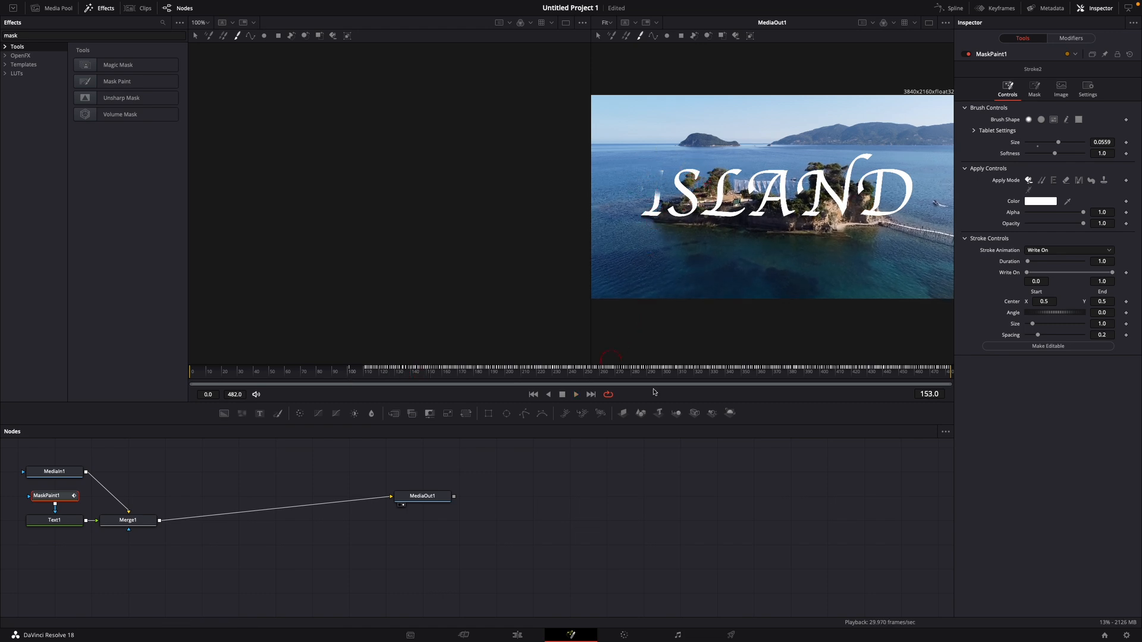
Step: Turn off Invert on the MaskPaint1 mask so ISLAND shows only where painted
left_click(1035, 88)
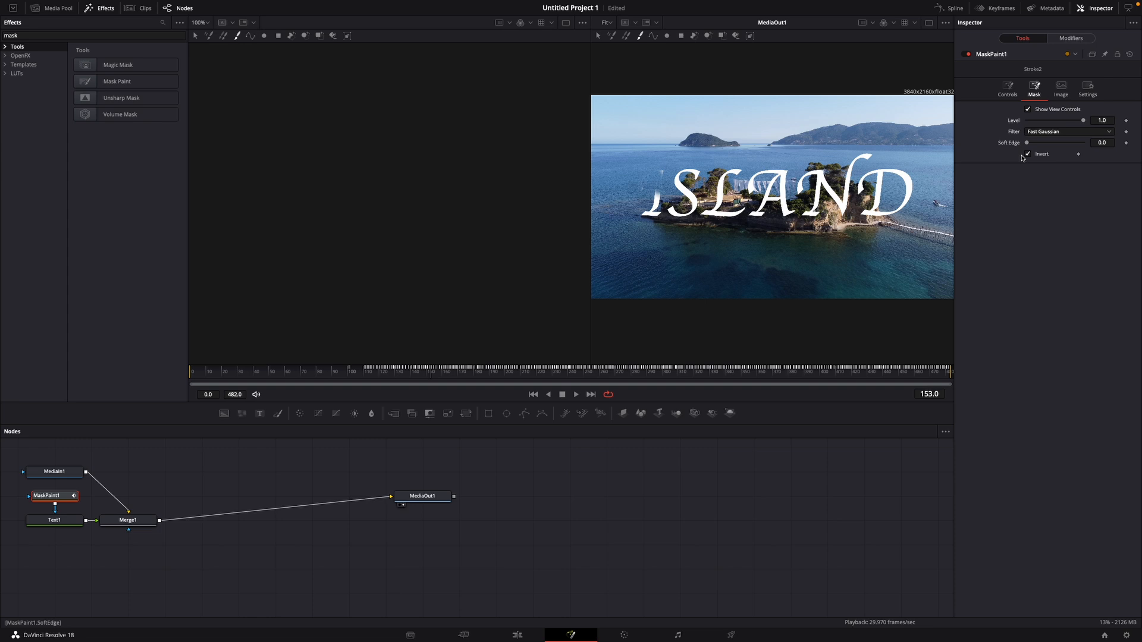
left_click(1030, 153)
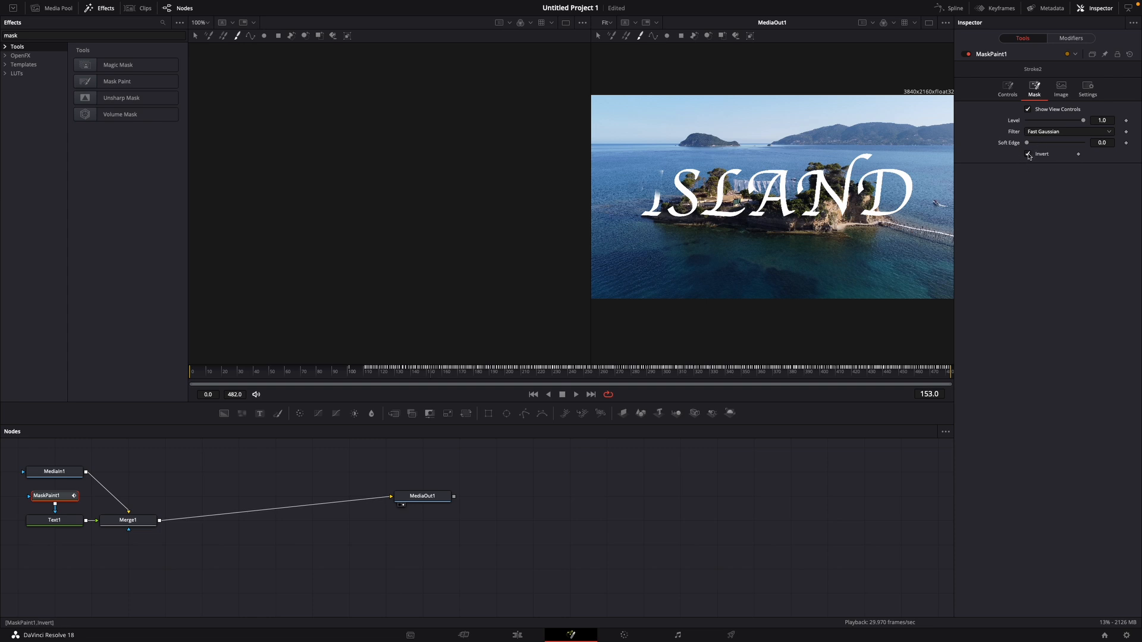
left_click(1027, 154)
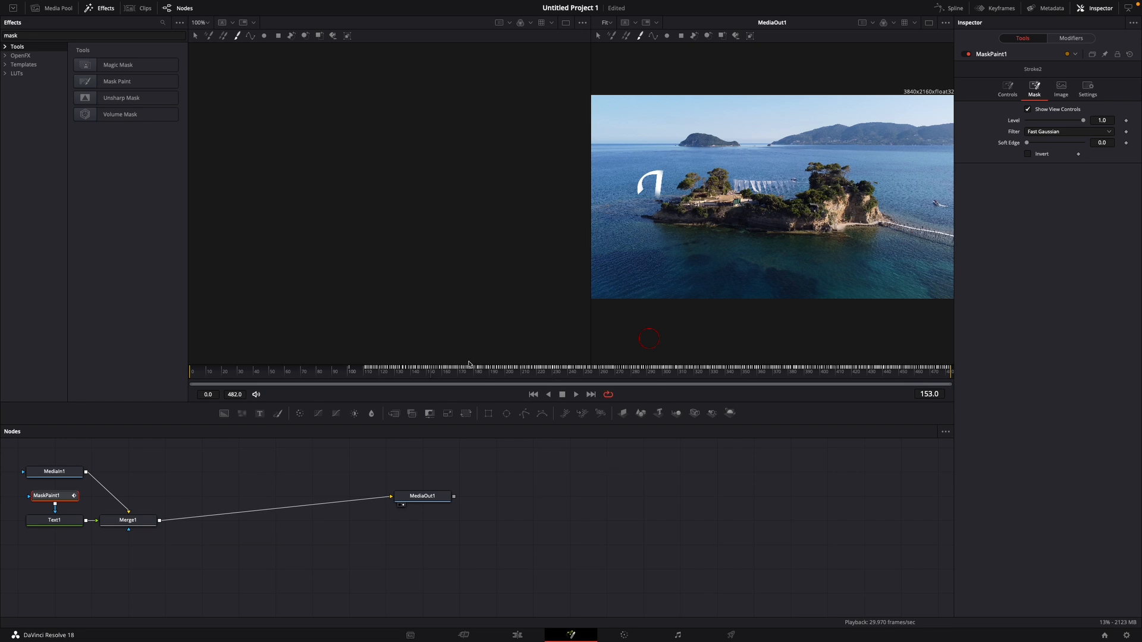
Step: Play back the write-on animation to preview it, then stop
left_click(576, 393)
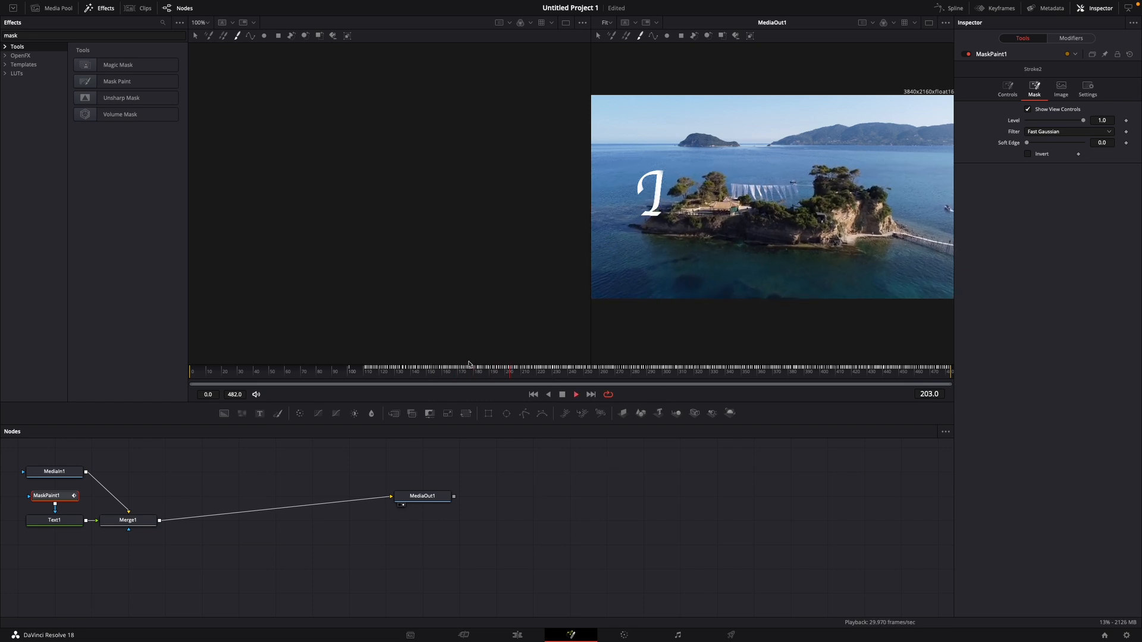
left_click(865, 368)
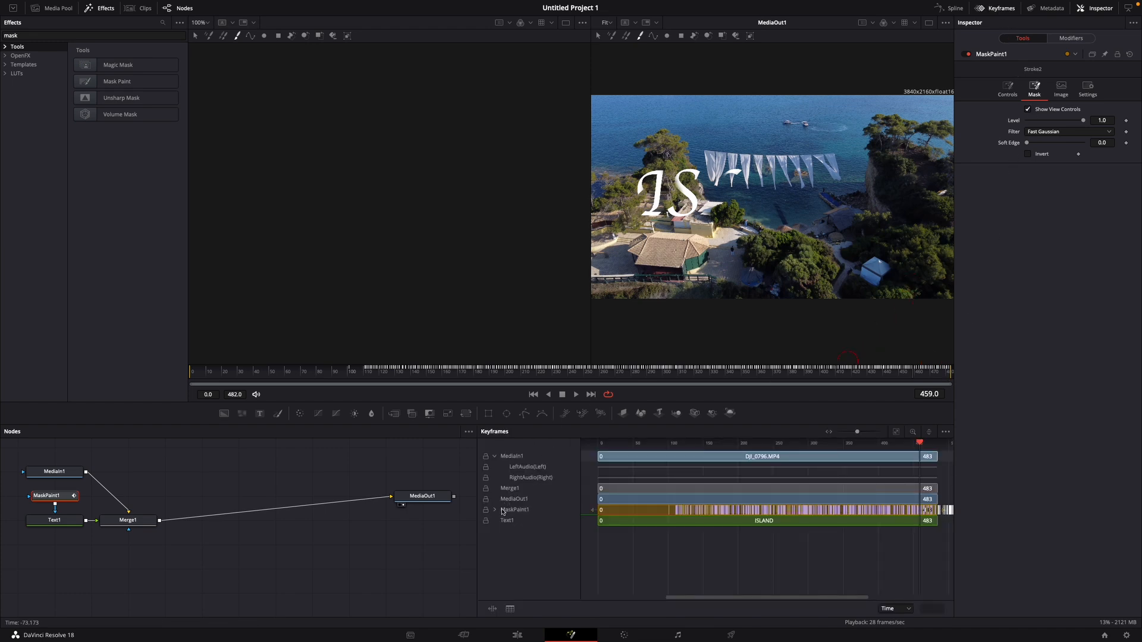
Step: Expand MaskPaint1 and Stroke1 in the Keyframes editor to reveal the End write-on keyframes
left_click(495, 509)
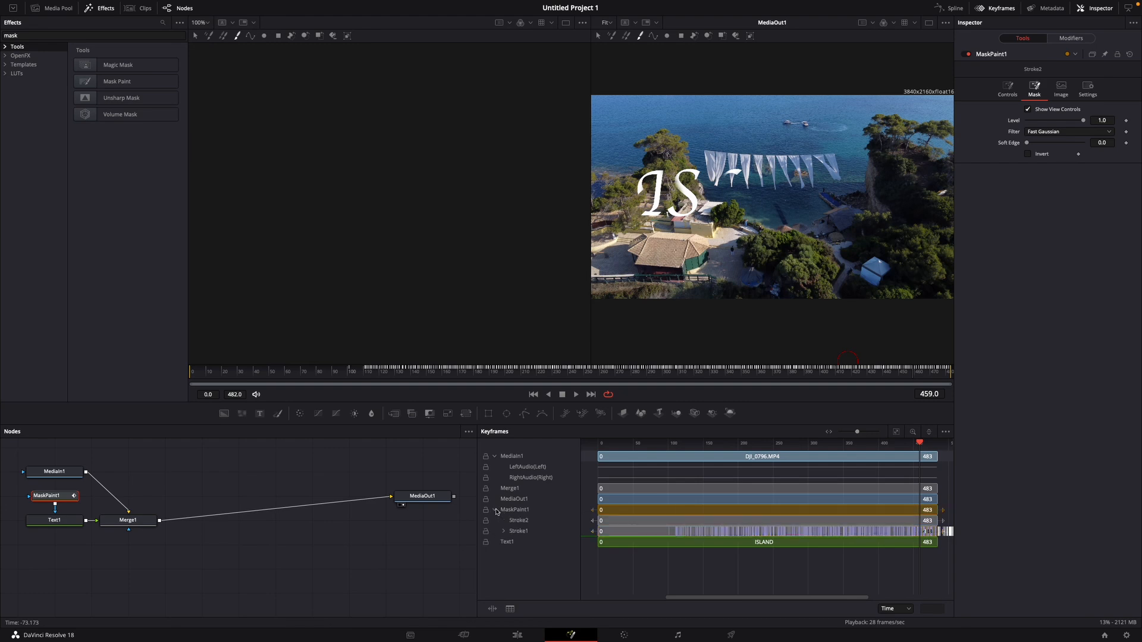
left_click(502, 530)
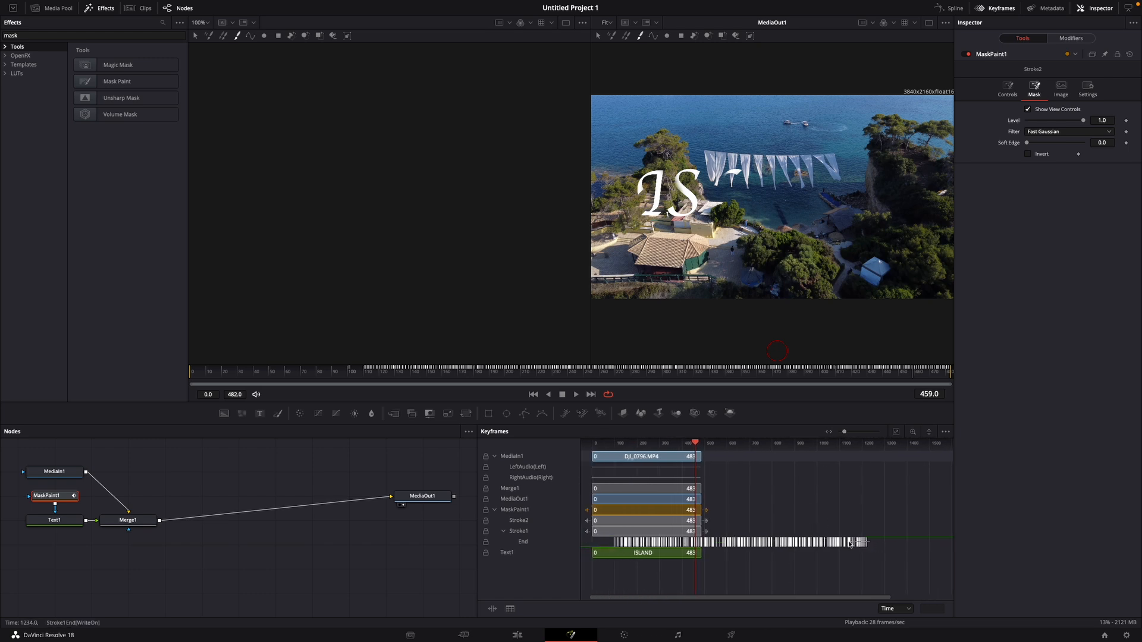
mouse_move(611, 543)
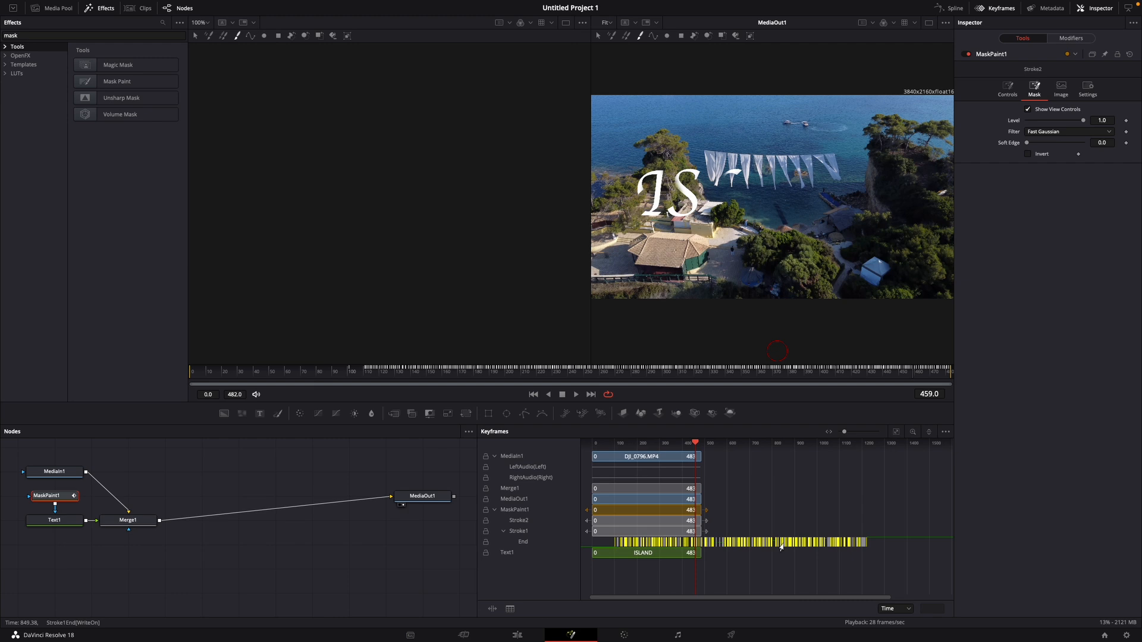
Step: Time-stretch Stroke1's End keyframes so ISLAND finishes writing on by frame 459
right_click(780, 546)
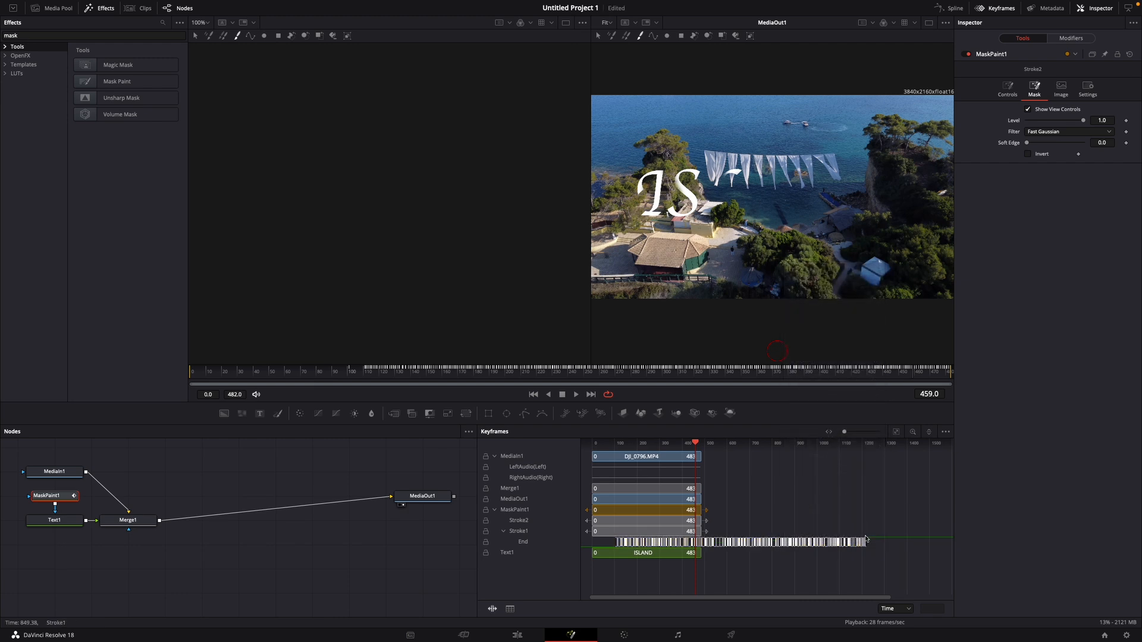
left_click_drag(867, 543, 822, 543)
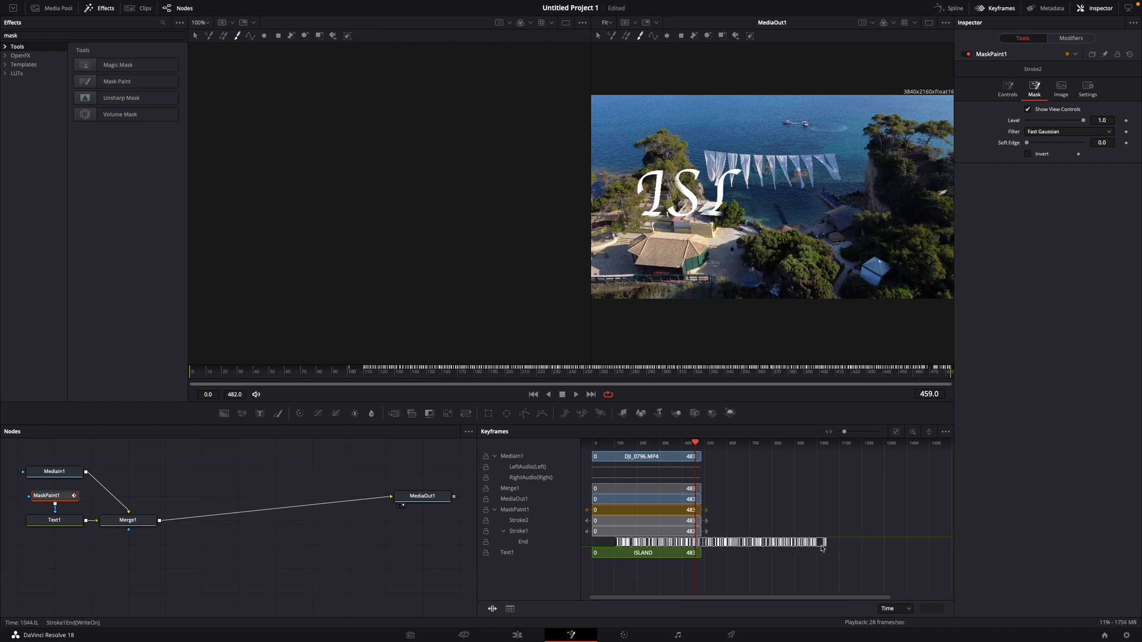
left_click_drag(822, 543, 699, 543)
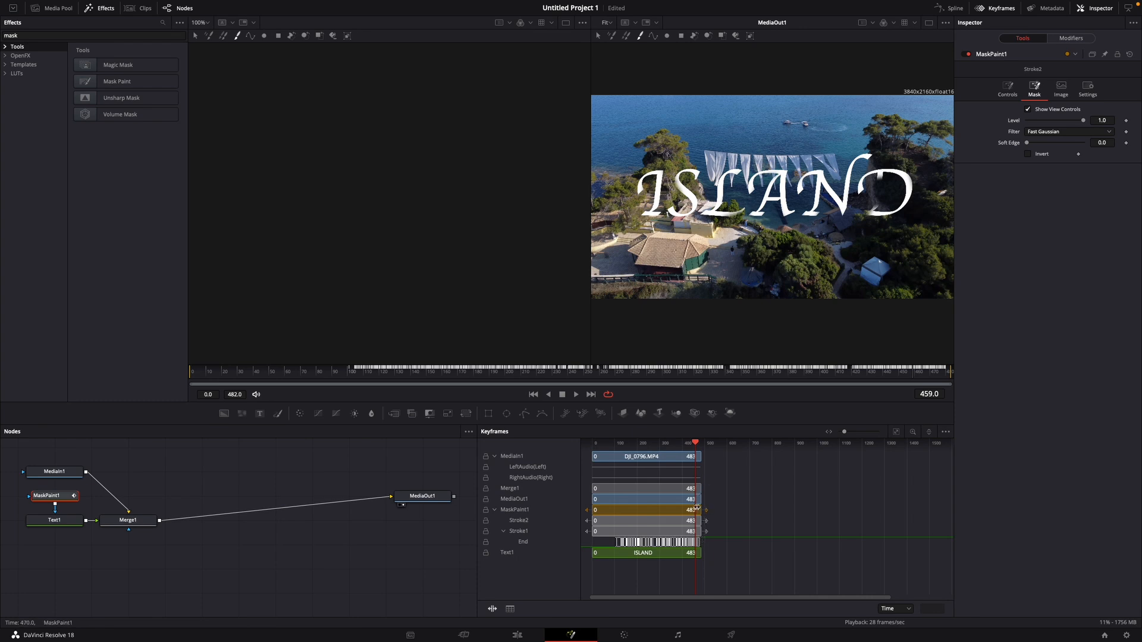
mouse_move(325, 381)
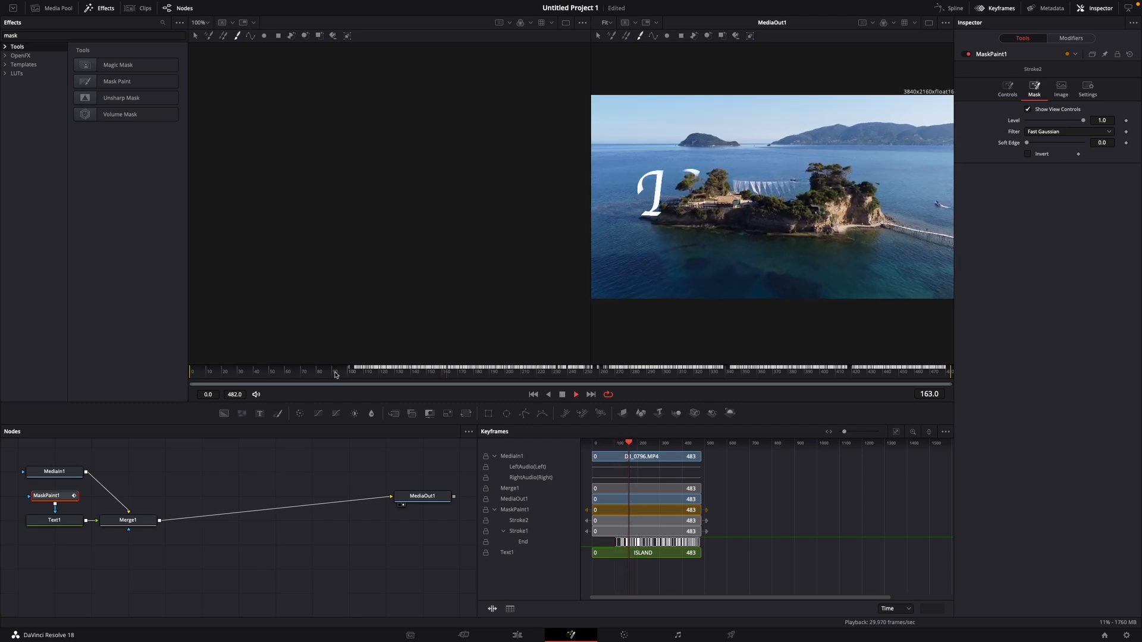
left_click(641, 442)
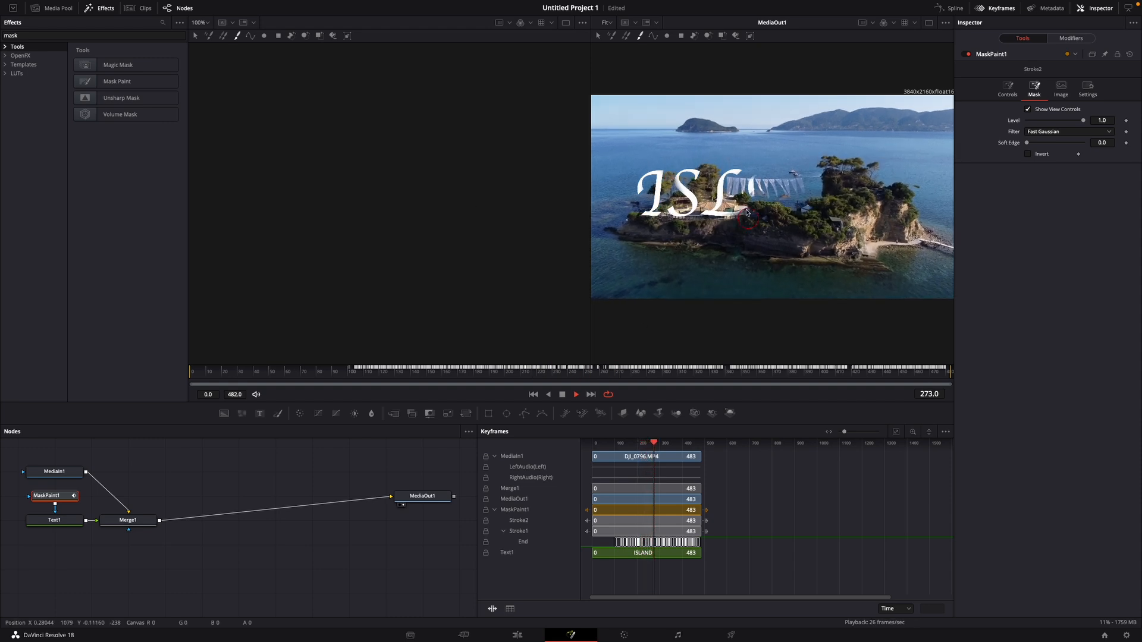
left_click(656, 381)
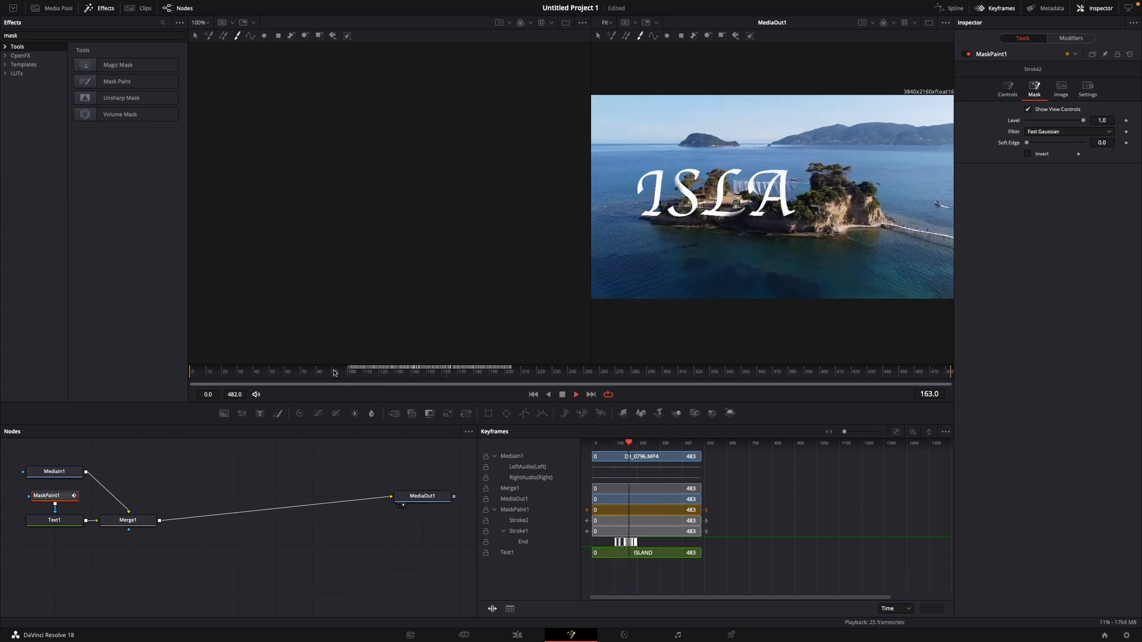
left_click(639, 444)
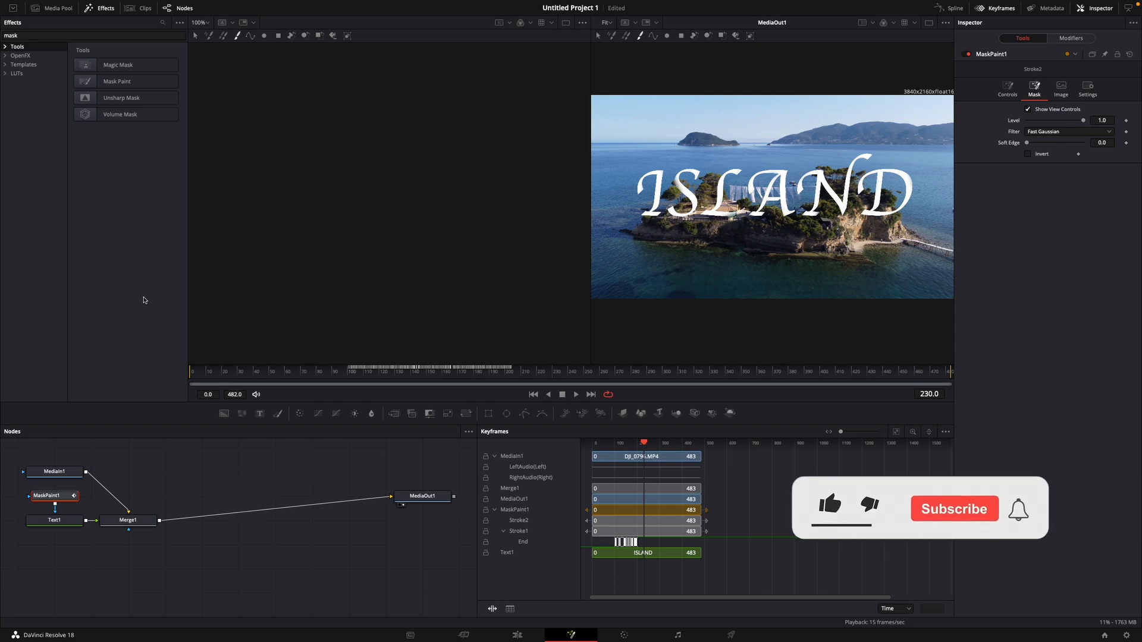
left_click(831, 516)
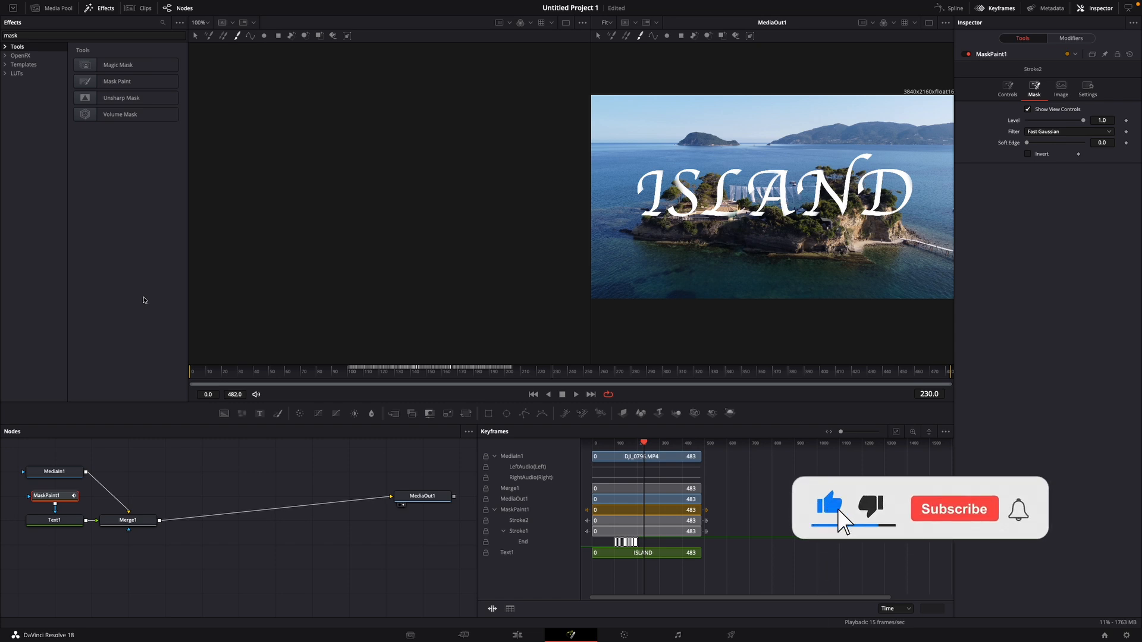